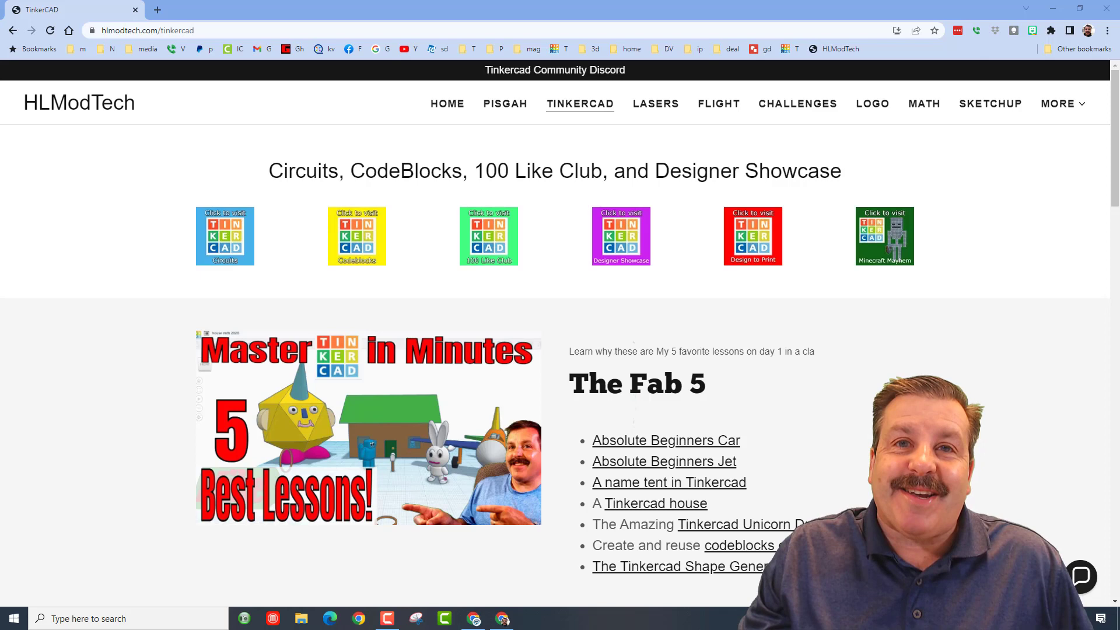
pyautogui.moveTo(721, 406)
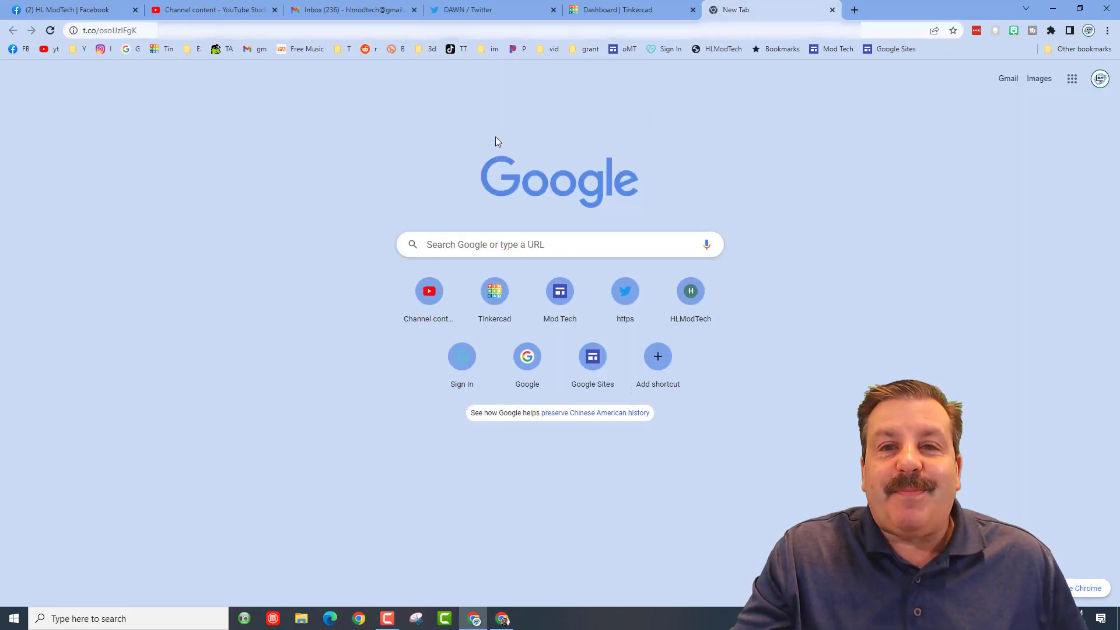
# Open the 1973 Oldsmobile Delta 88 car design in the 3D editor.
pyautogui.click(494, 291)
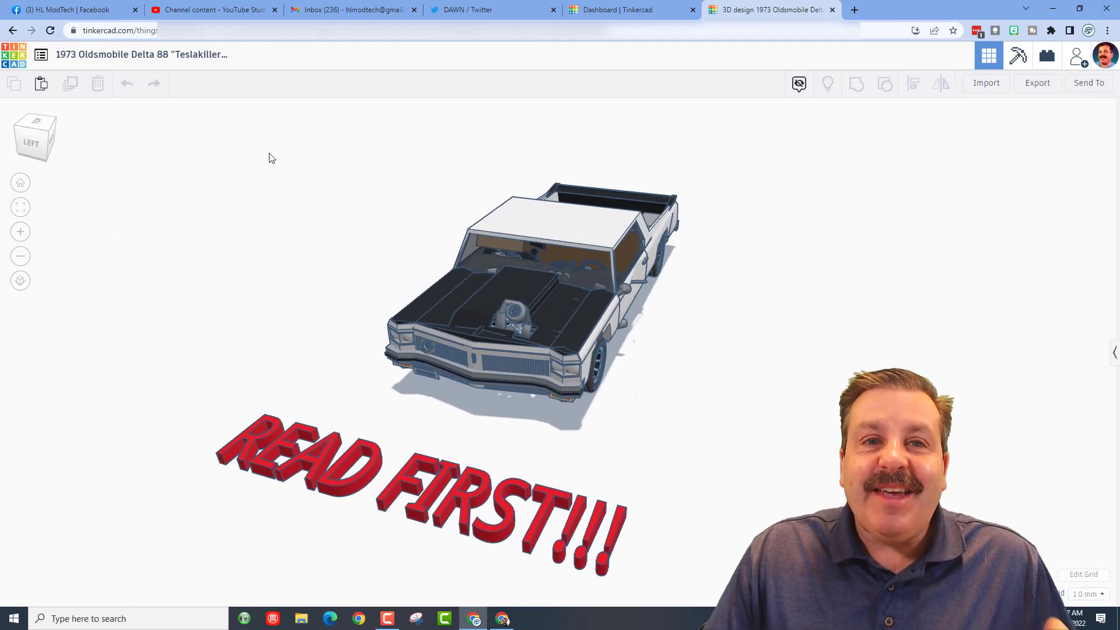
pyautogui.moveTo(813, 347)
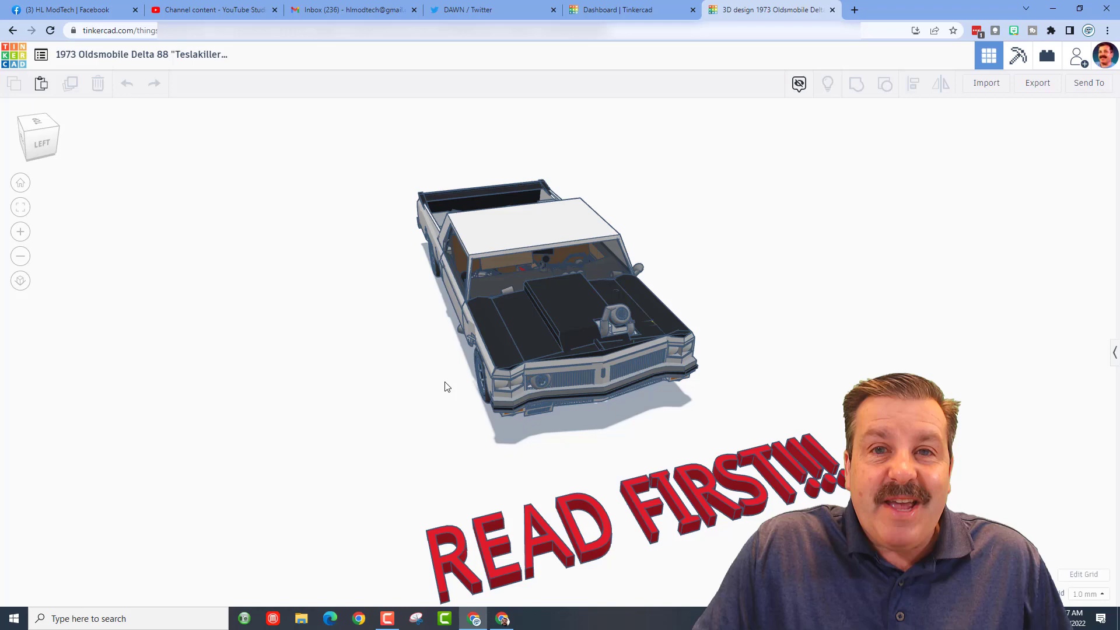
# Show all designer notes on the car and read the Oldsmobile rocket badge note.
pyautogui.click(798, 83)
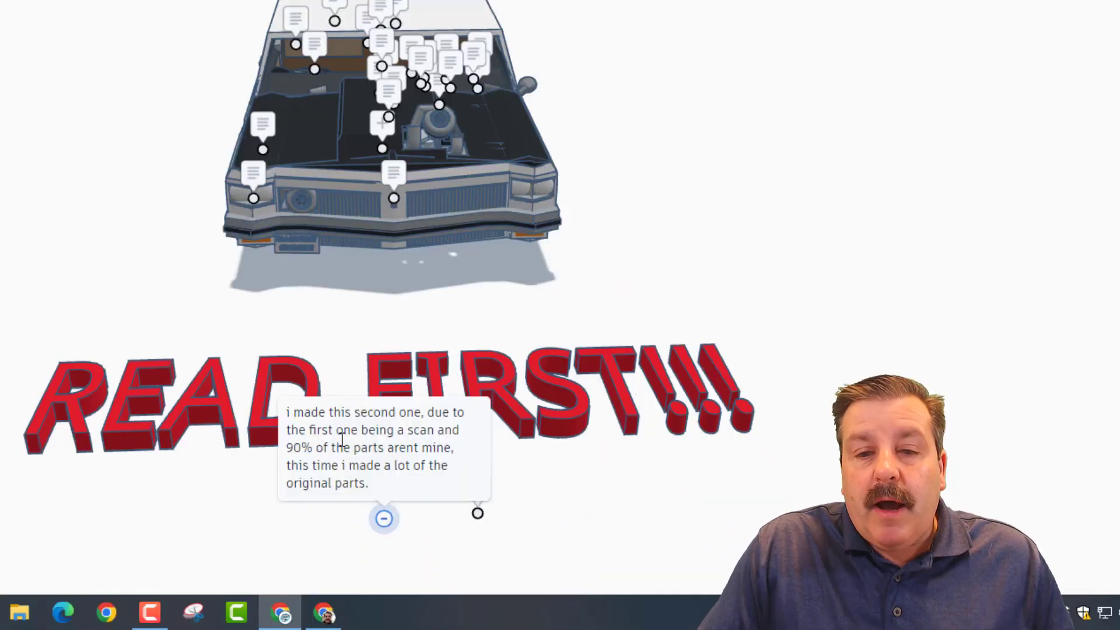
pyautogui.moveTo(311, 326)
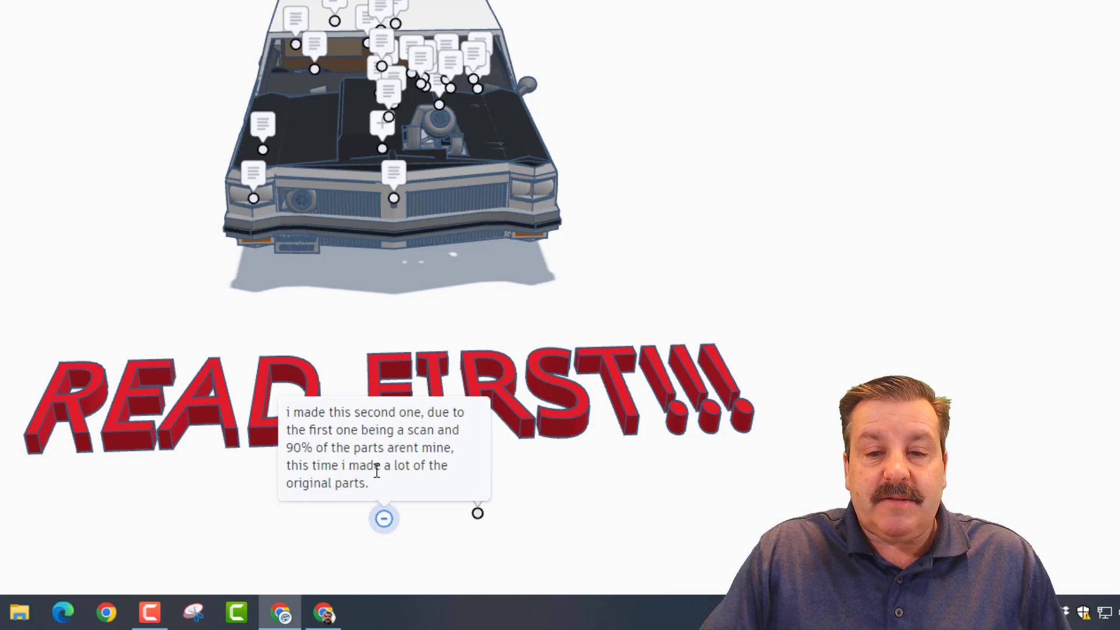
pyautogui.click(475, 512)
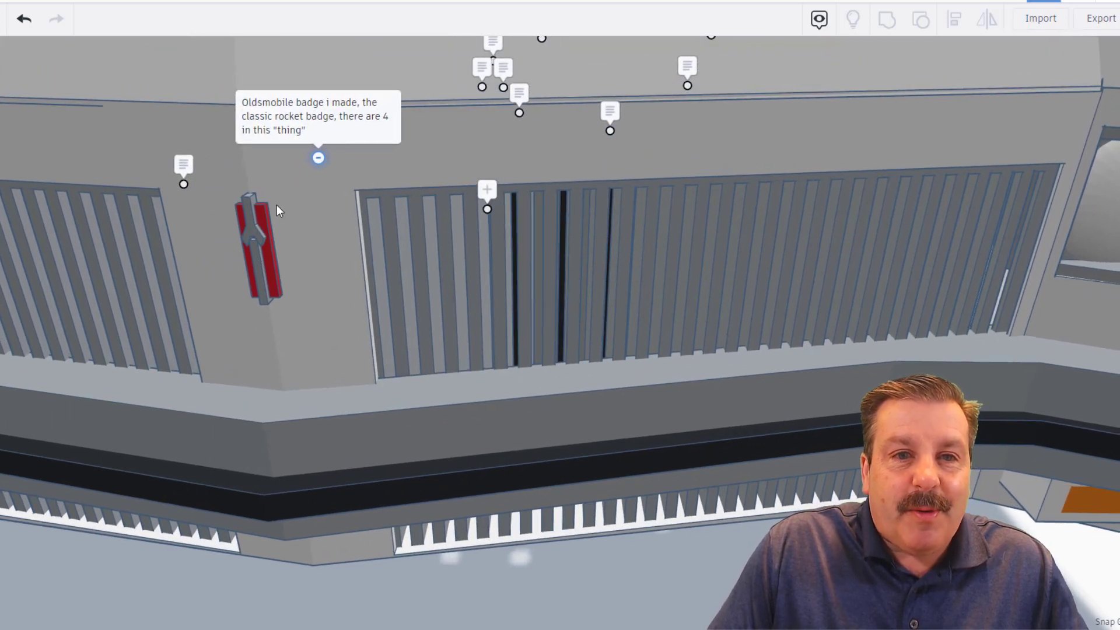
pyautogui.moveTo(275, 266)
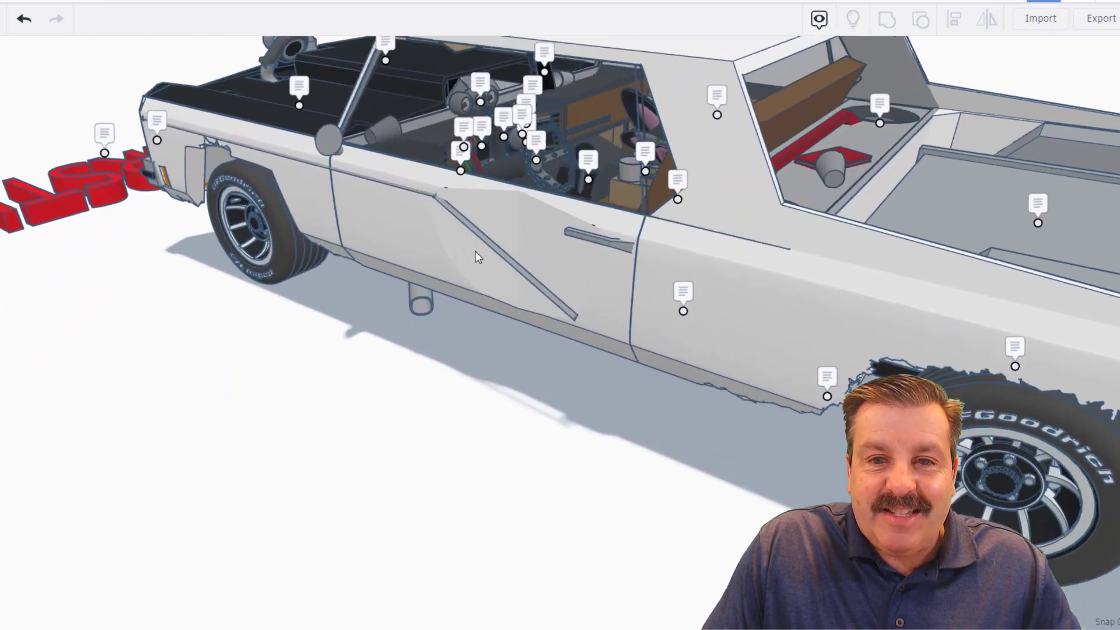
pyautogui.moveTo(479, 258); pyautogui.dragTo(450, 179)
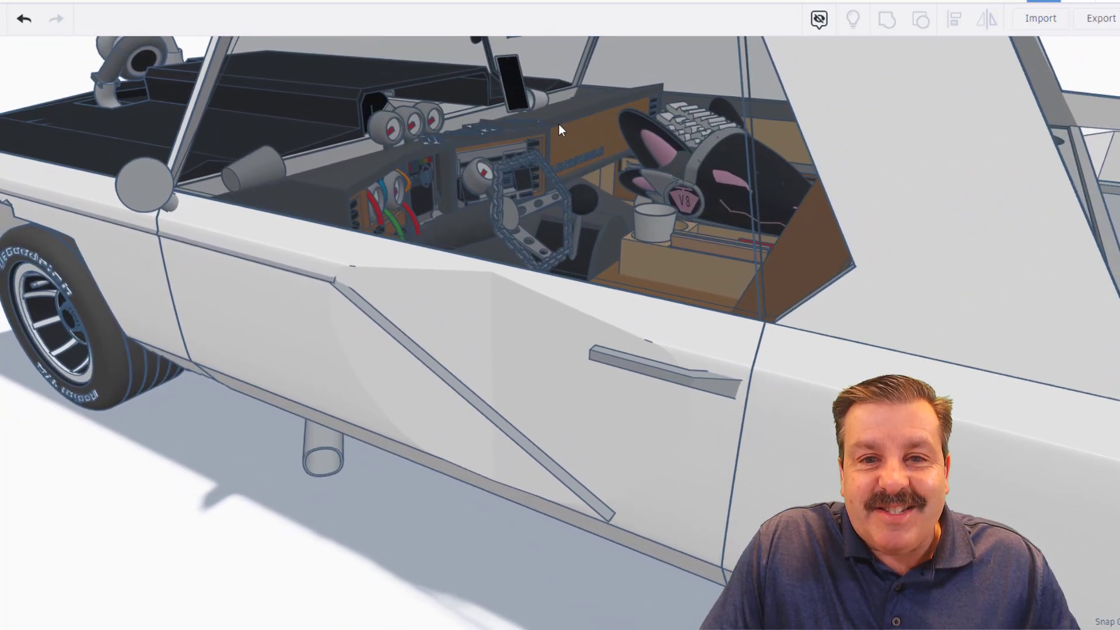
pyautogui.moveTo(560, 128); pyautogui.dragTo(540, 194)
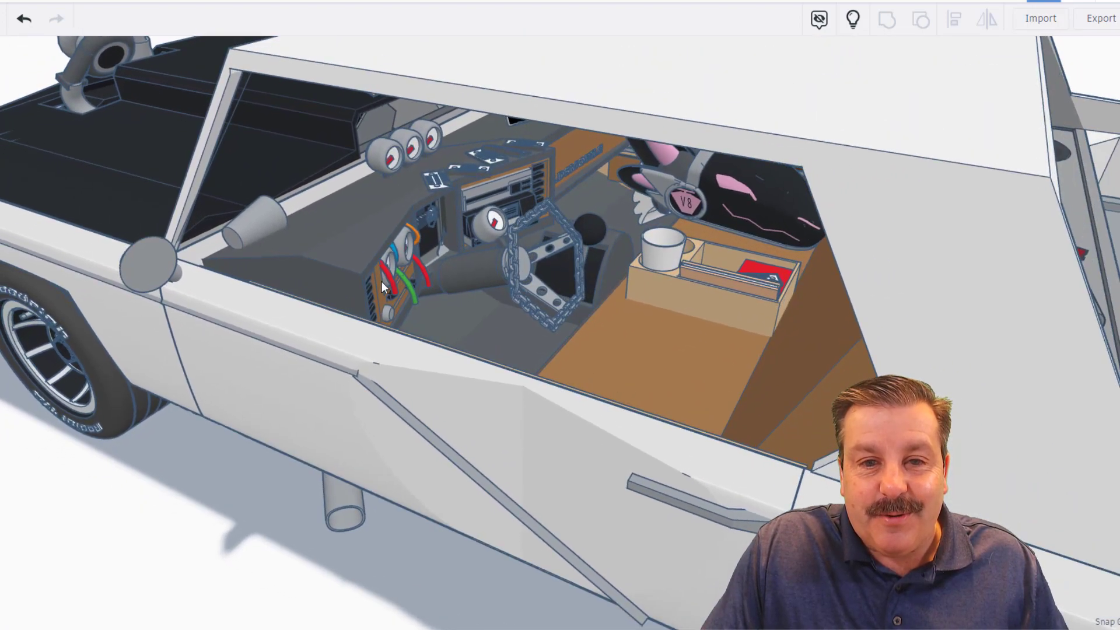
pyautogui.click(388, 289)
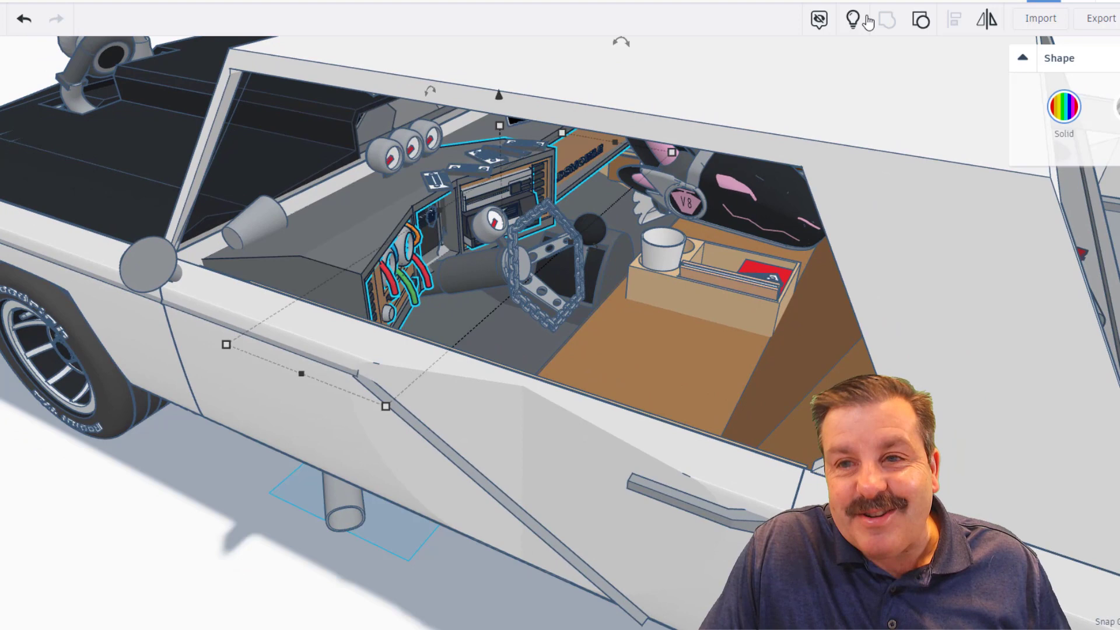
pyautogui.click(818, 20)
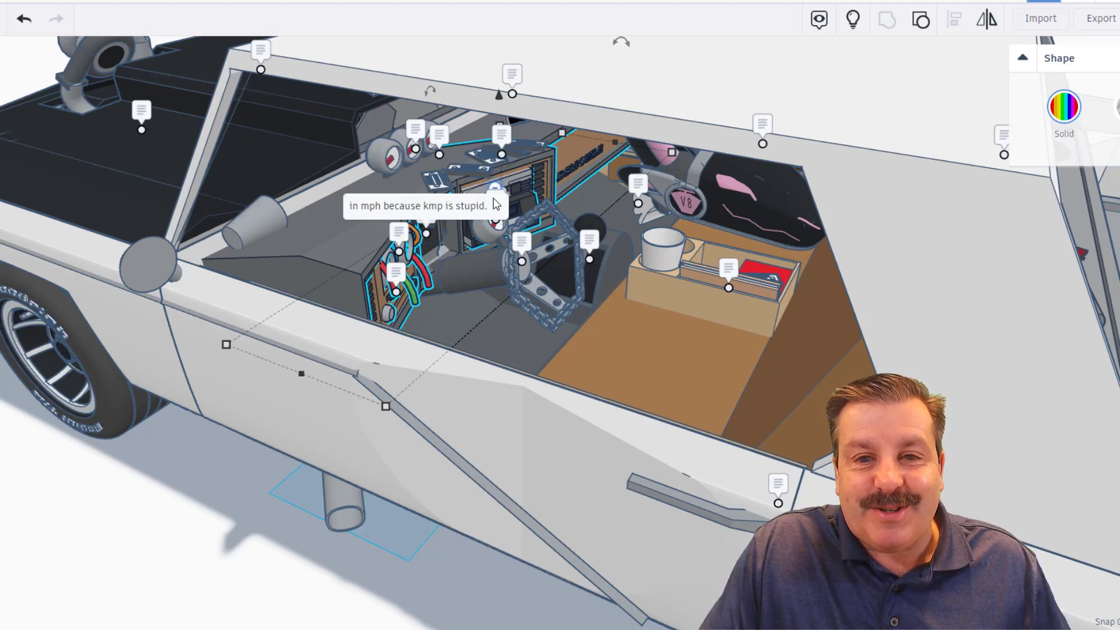
pyautogui.moveTo(497, 199)
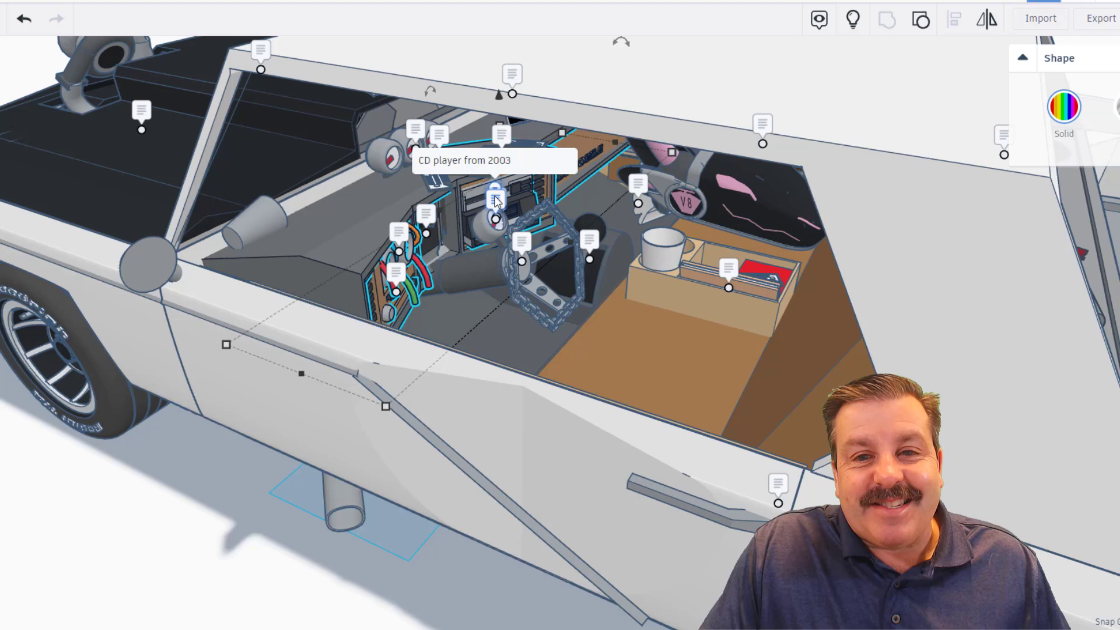
pyautogui.moveTo(521, 251)
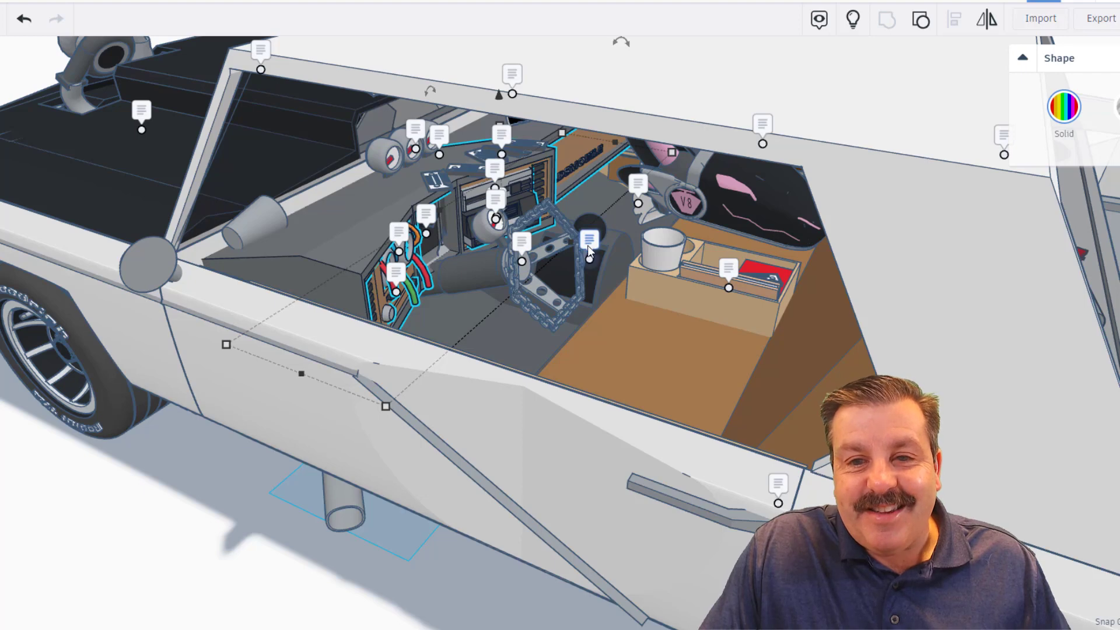
pyautogui.click(587, 239)
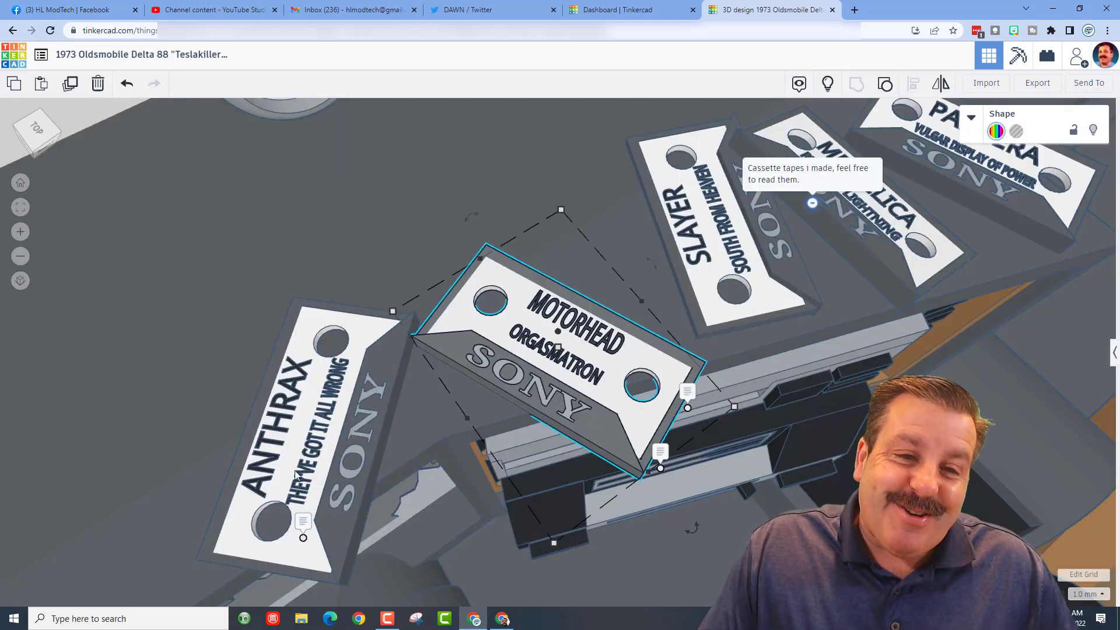
pyautogui.moveTo(617, 381)
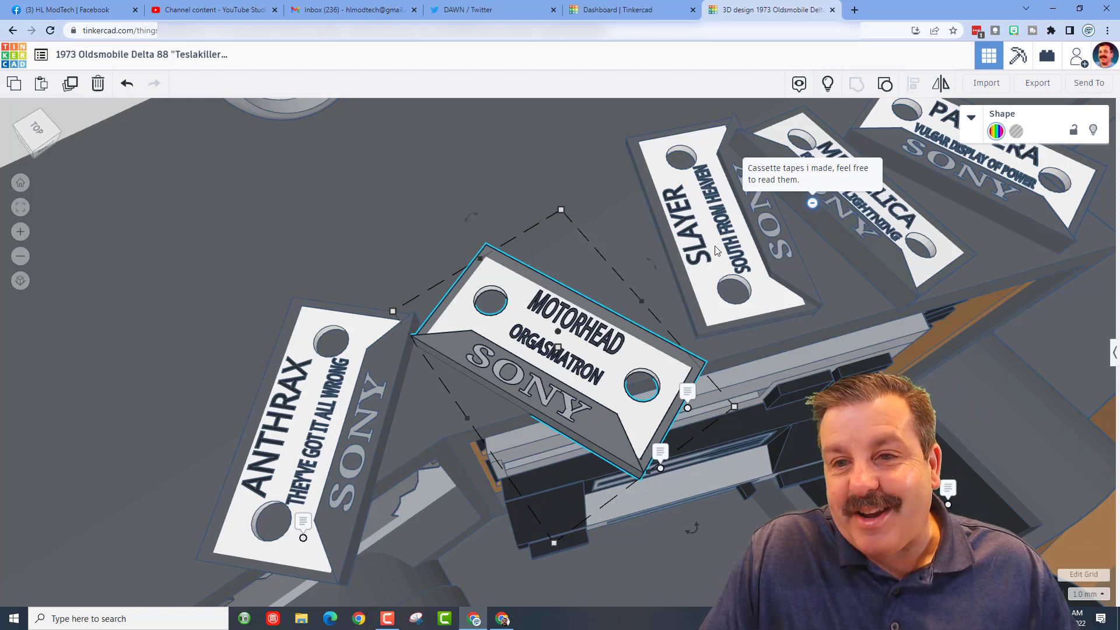
pyautogui.moveTo(850, 242)
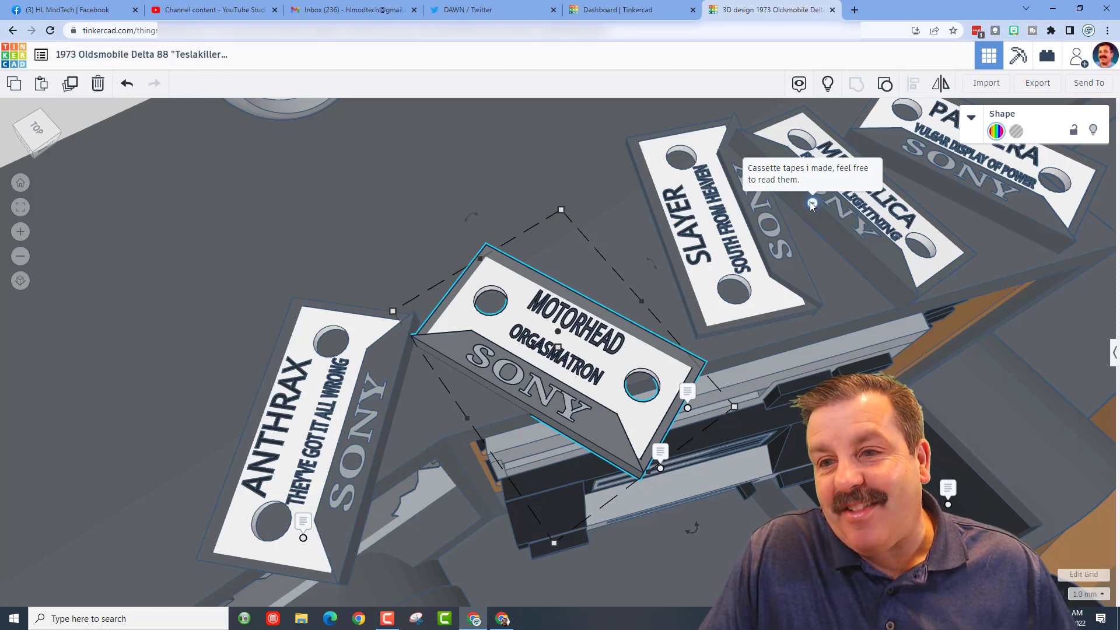
pyautogui.moveTo(975, 179)
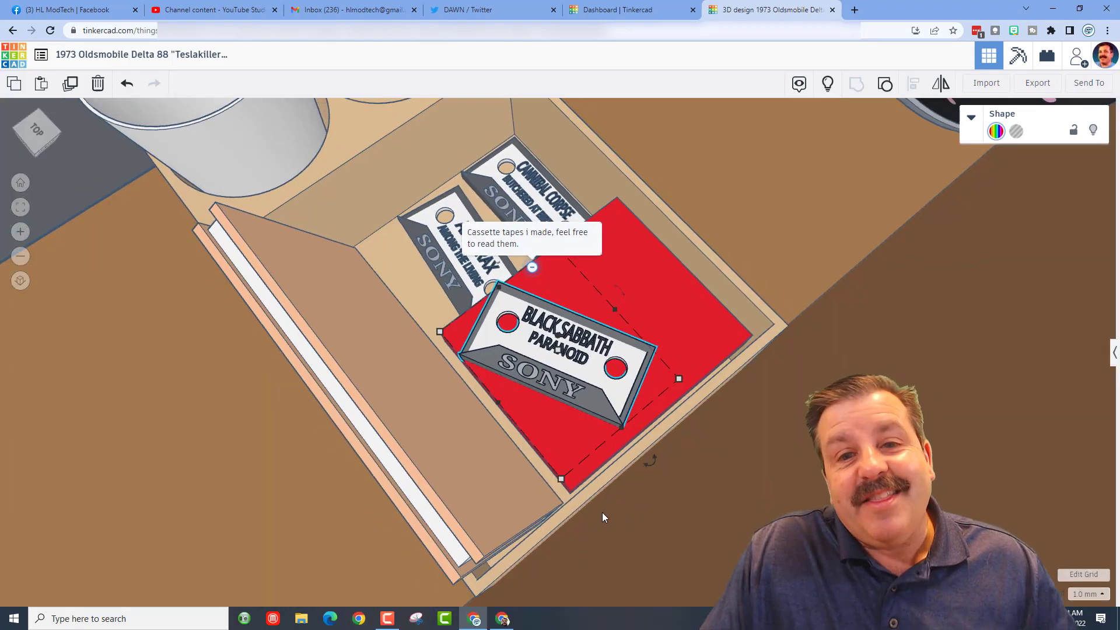
pyautogui.moveTo(604, 517); pyautogui.dragTo(710, 520)
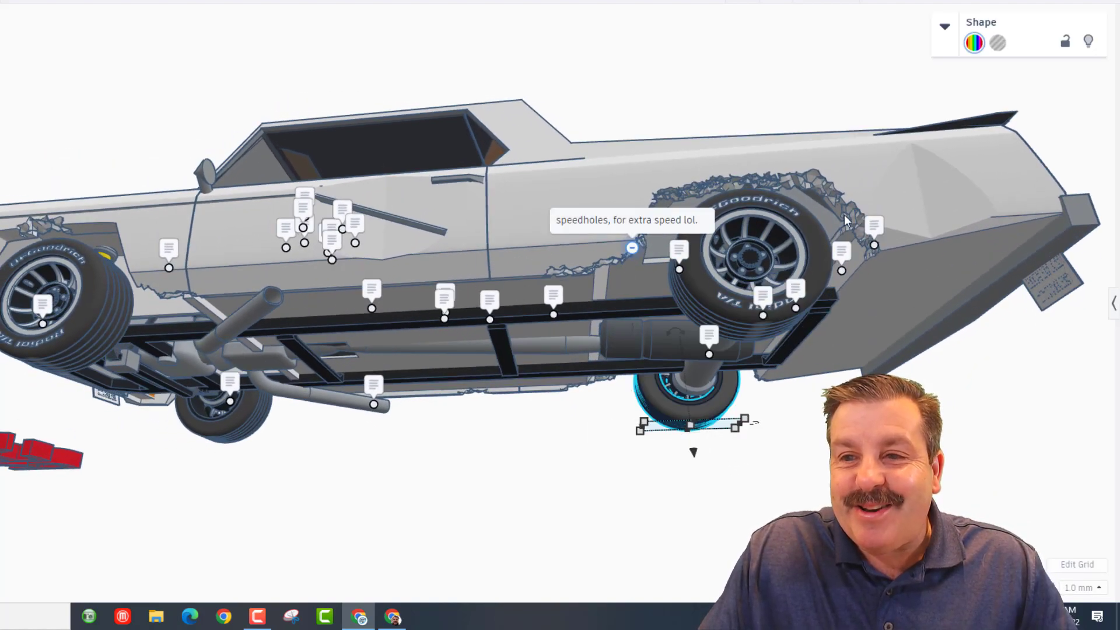
pyautogui.moveTo(874, 342)
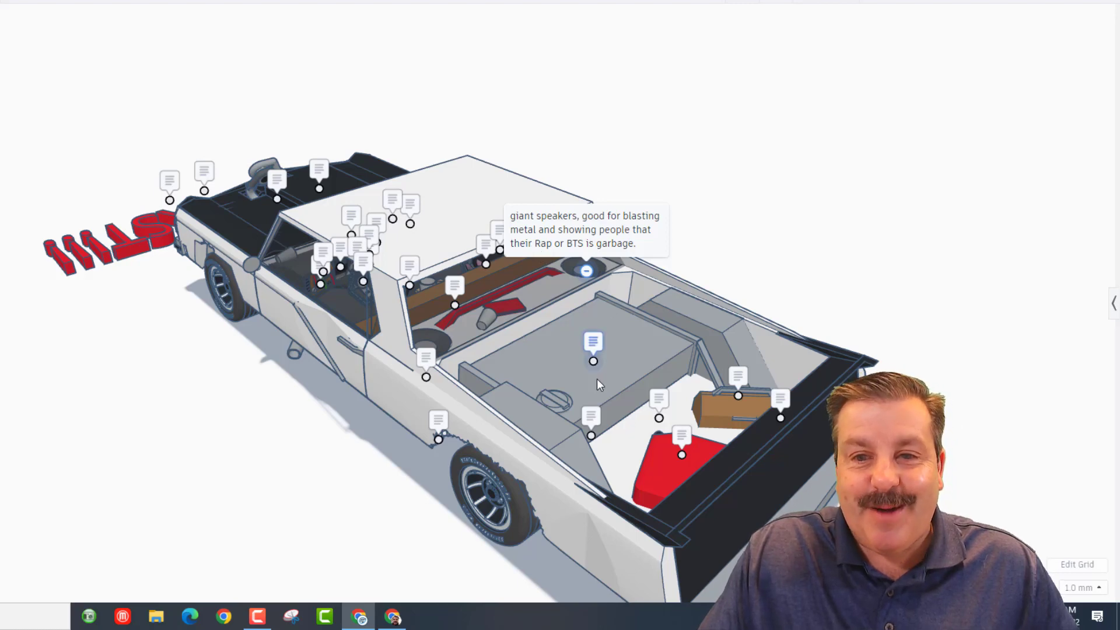
pyautogui.moveTo(599, 353)
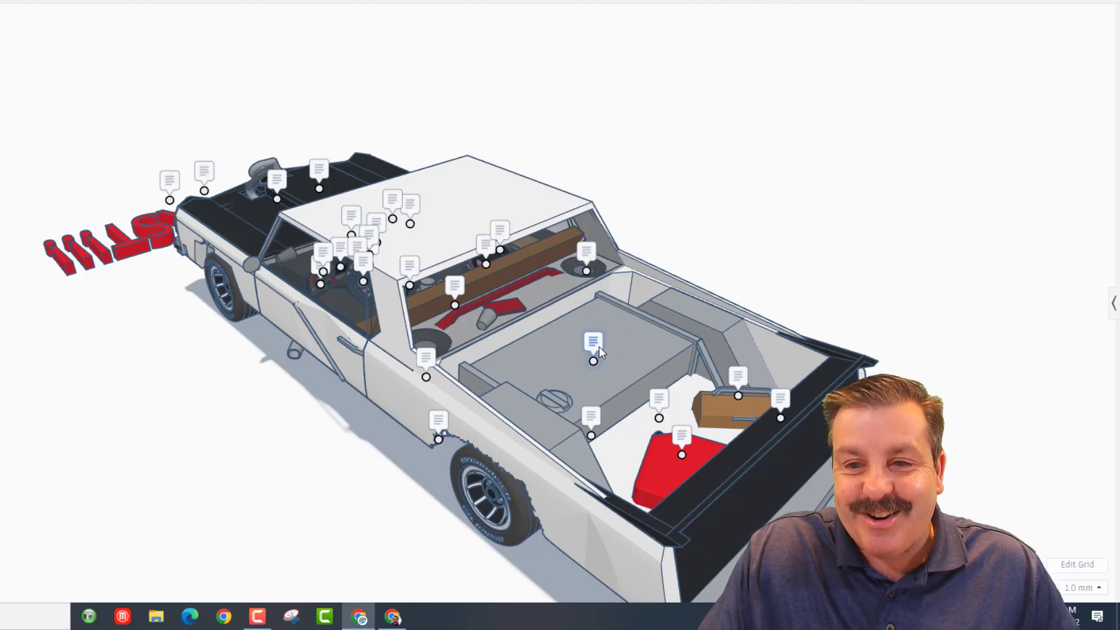
# Read the truck-bed note about speakers and the luxury El Camino conversion.
pyautogui.click(593, 340)
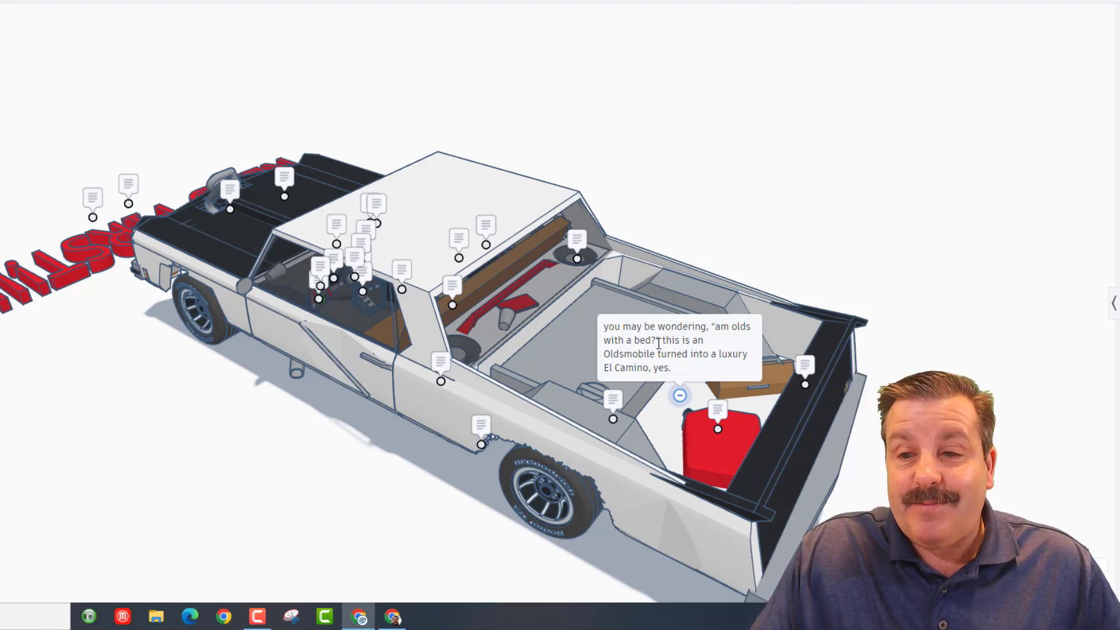
pyautogui.moveTo(683, 352)
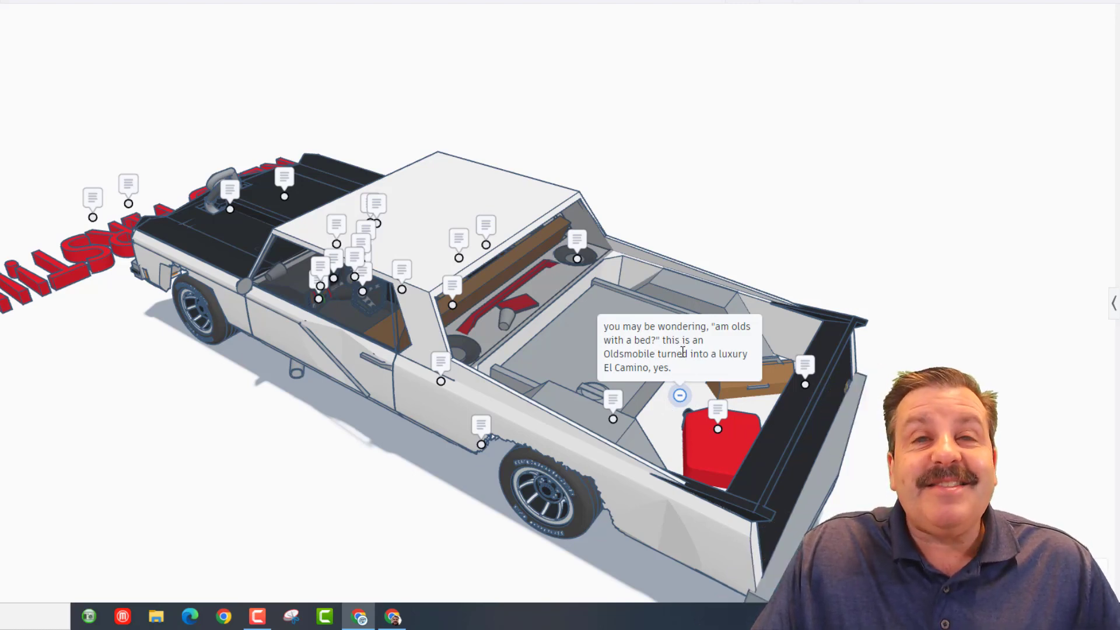
pyautogui.moveTo(716, 408)
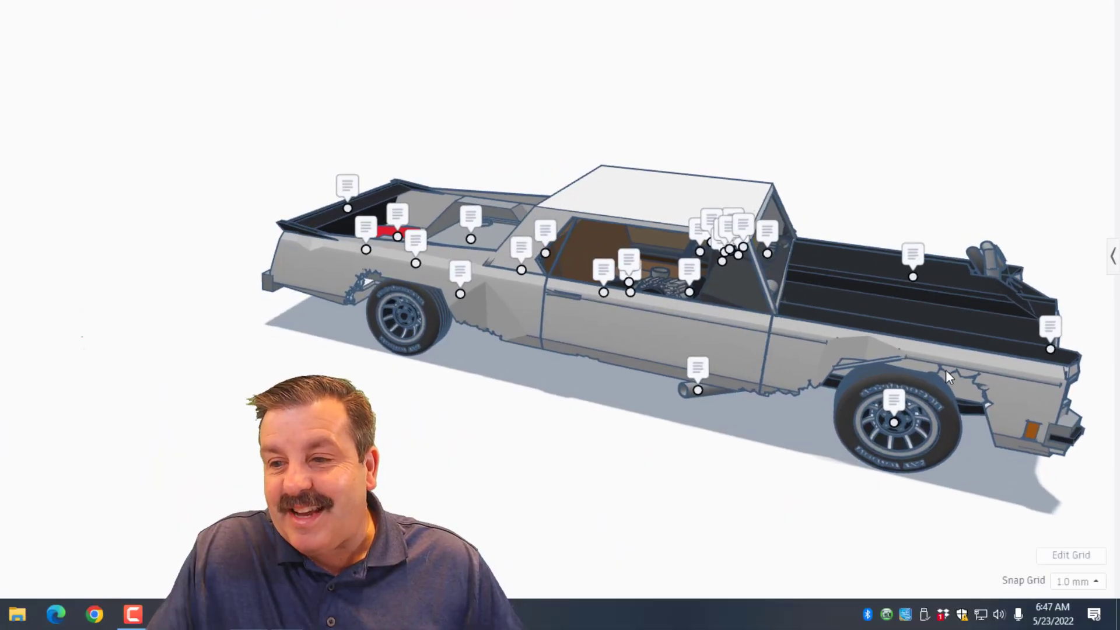
pyautogui.moveTo(953, 274)
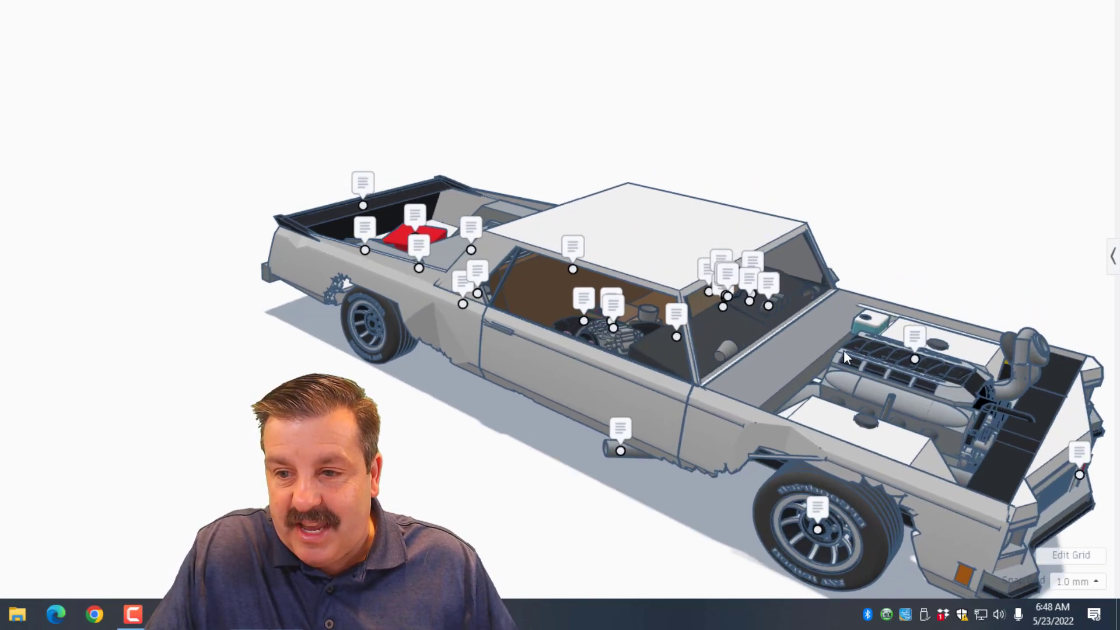
# Read the engine note about the tweaked 1,200 HP LS3 and inspect the engine closely.
pyautogui.click(914, 351)
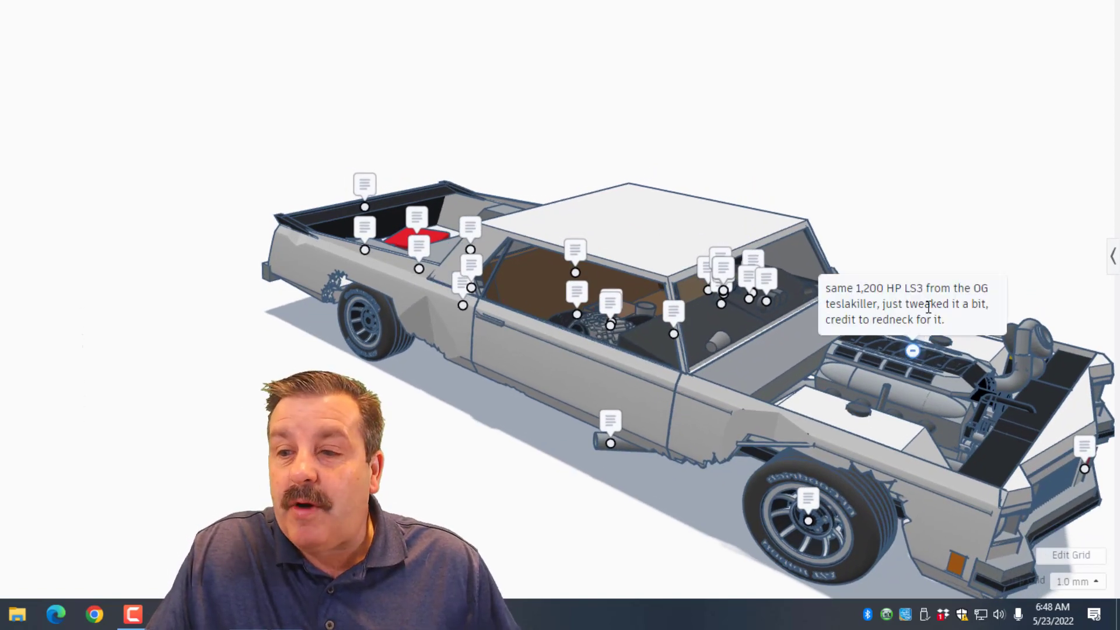
pyautogui.moveTo(947, 402)
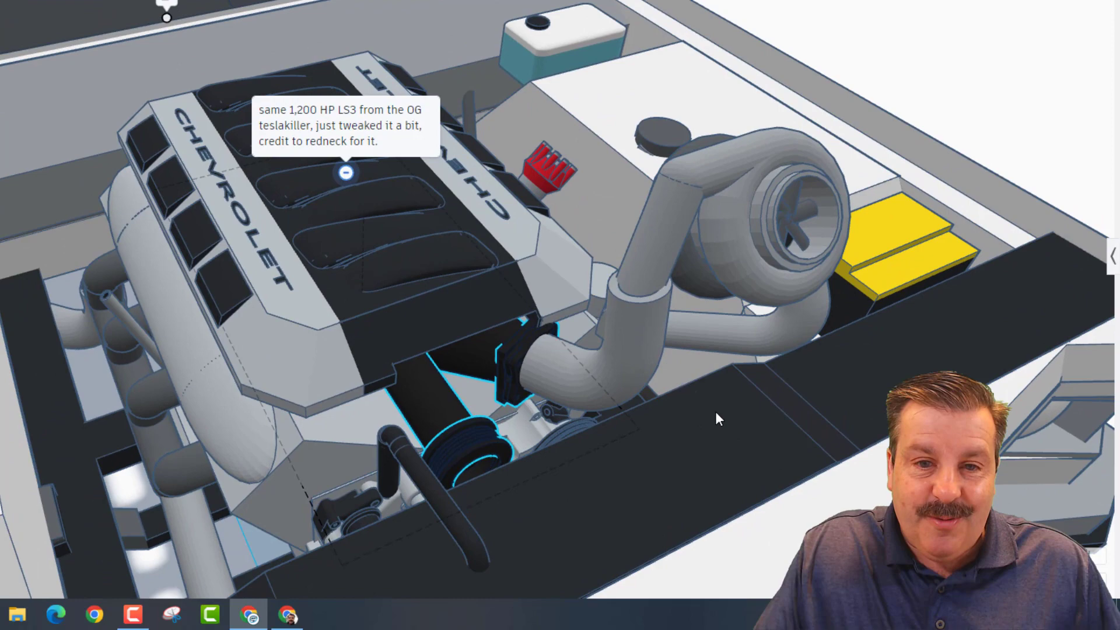
pyautogui.moveTo(718, 417); pyautogui.dragTo(707, 413)
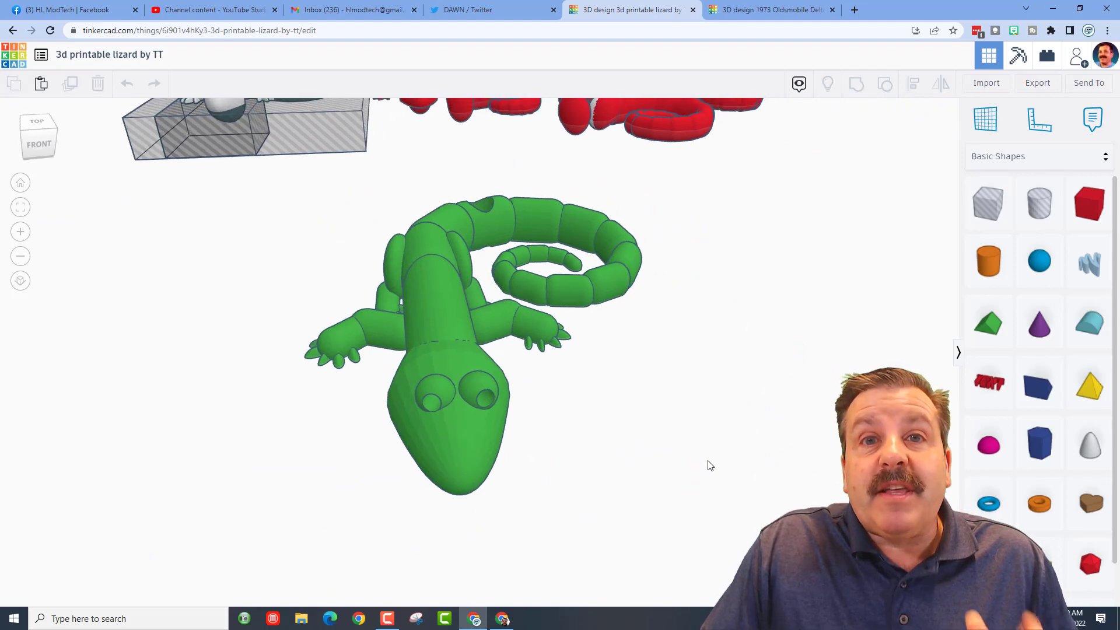
pyautogui.moveTo(818, 369)
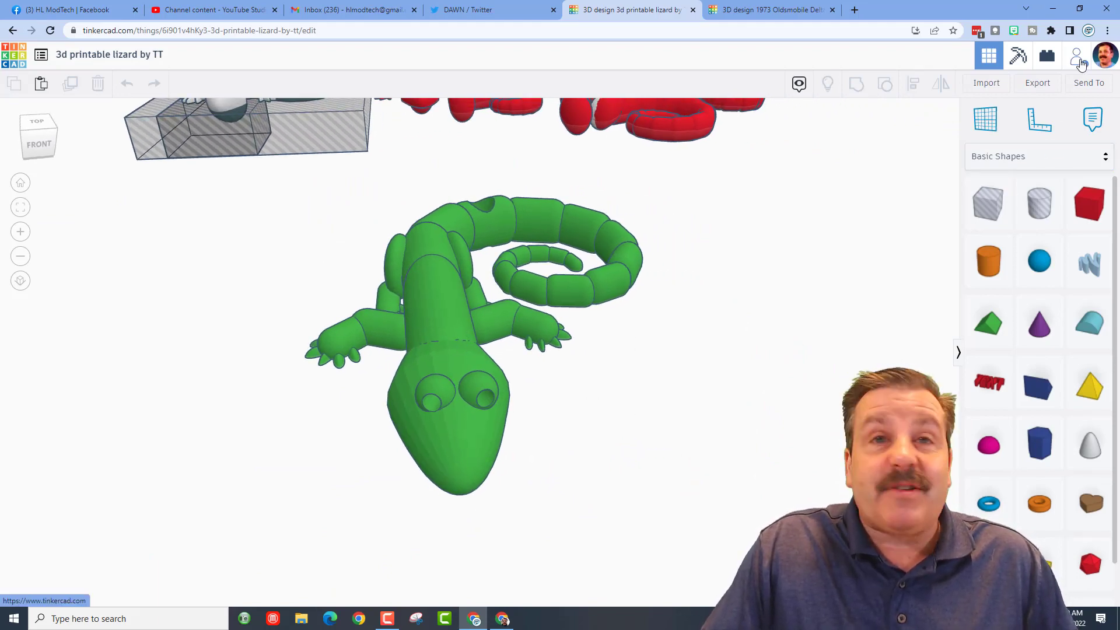
pyautogui.moveTo(1078, 56)
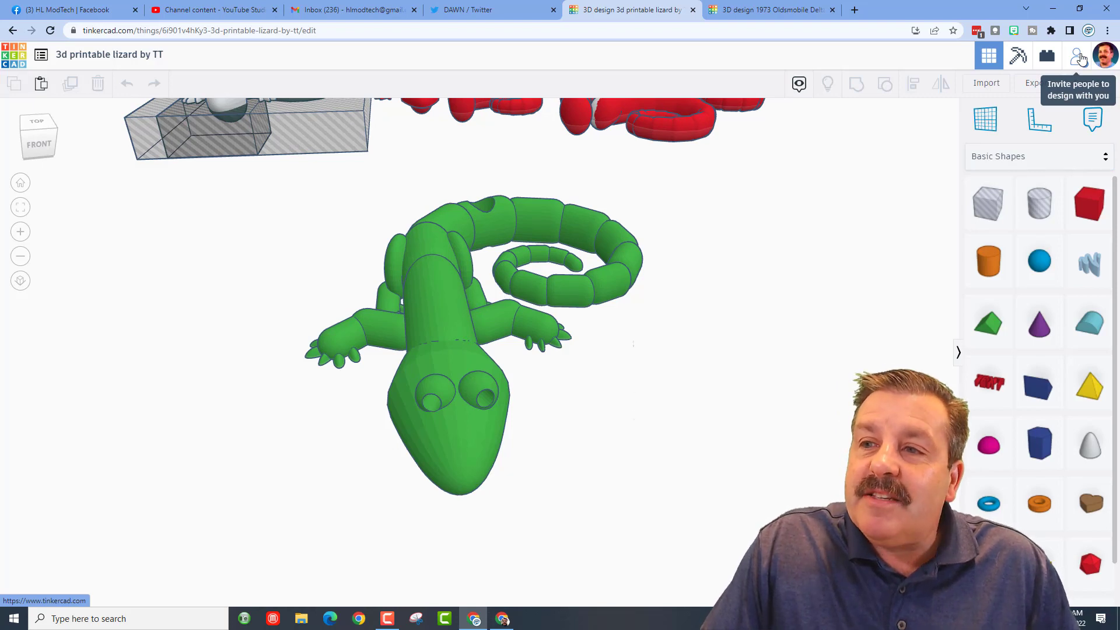
# Copy the lizard design's collaboration link from the Invite people dialog, then close it.
pyautogui.click(1080, 56)
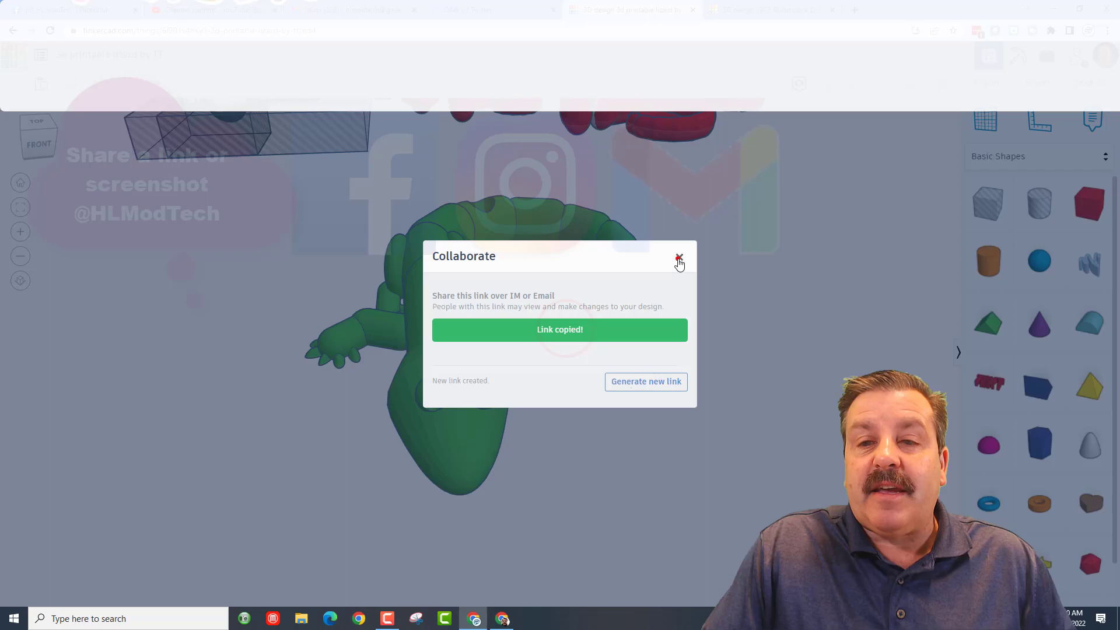
pyautogui.click(678, 258)
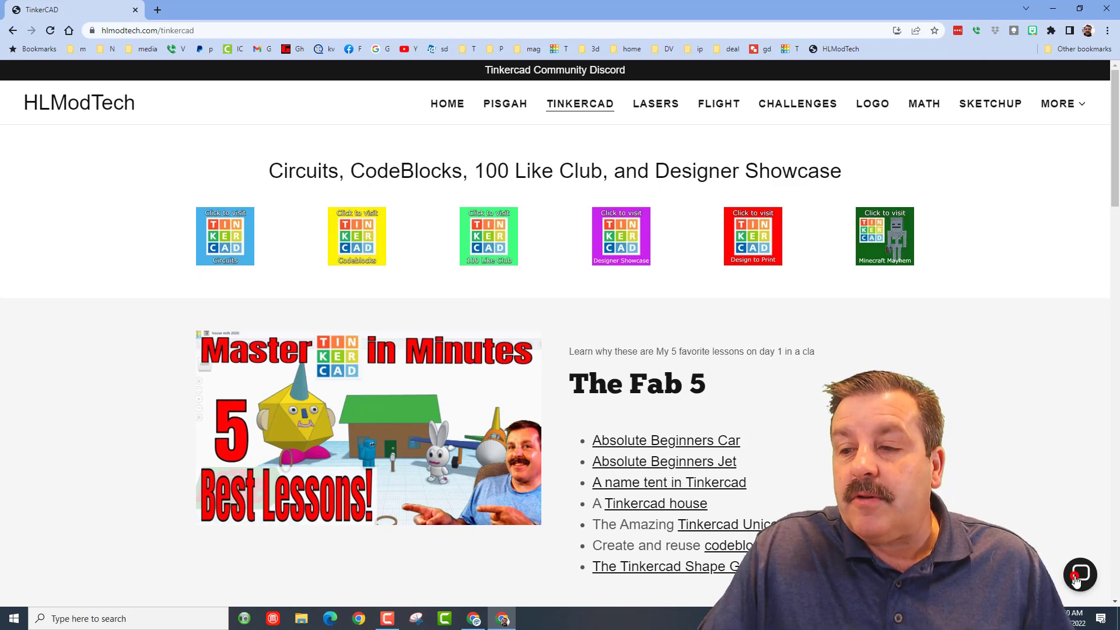
# Open and close the Contact Us chat, then go to the Designer Showcase page.
pyautogui.click(1079, 573)
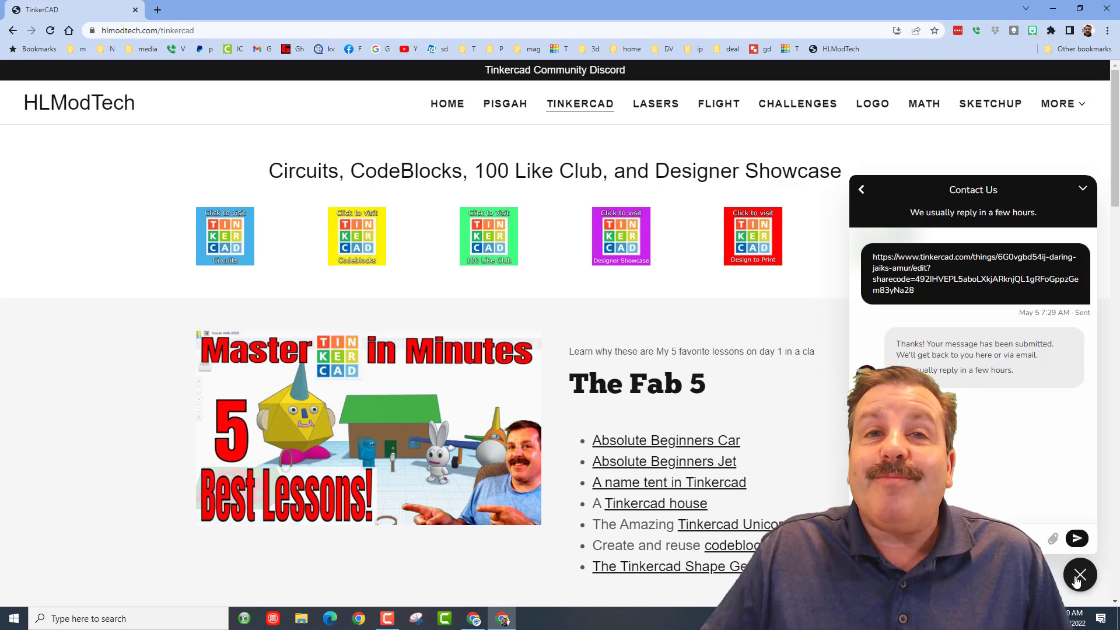
pyautogui.click(1080, 574)
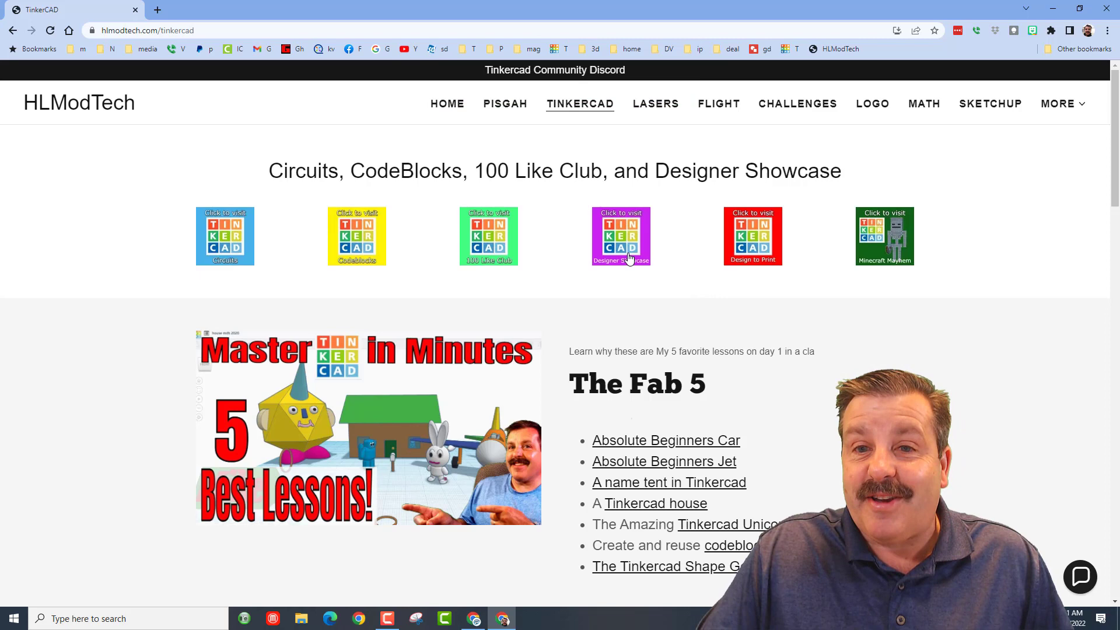
pyautogui.click(620, 237)
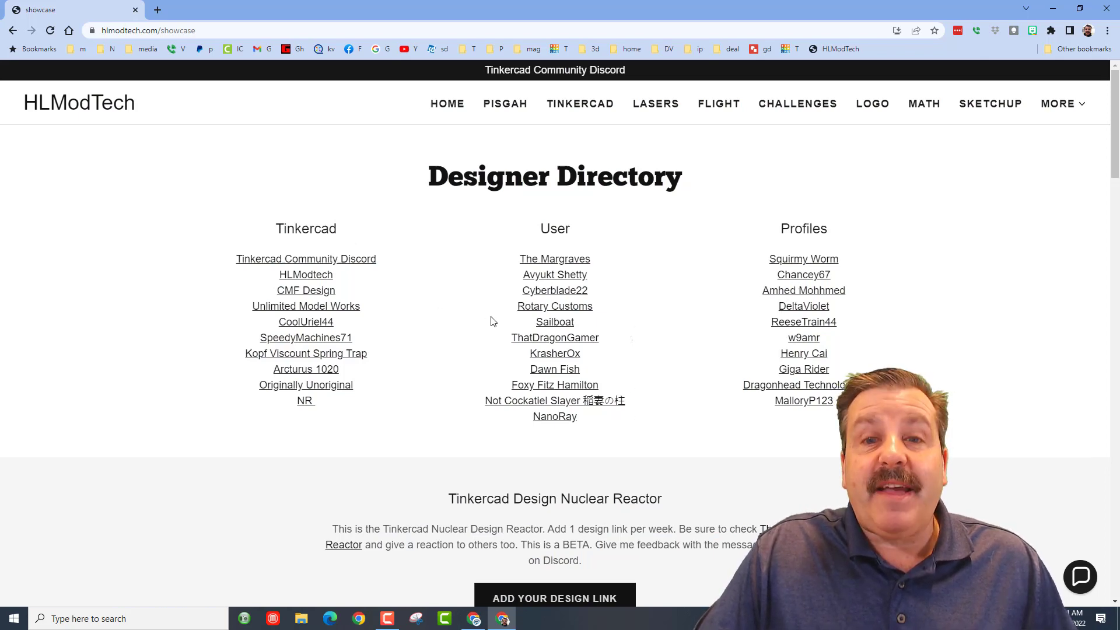
# React to Rotary Customs' custom Datsun 620 UTE edition design, then go to Add Your Design Link.
pyautogui.click(555, 306)
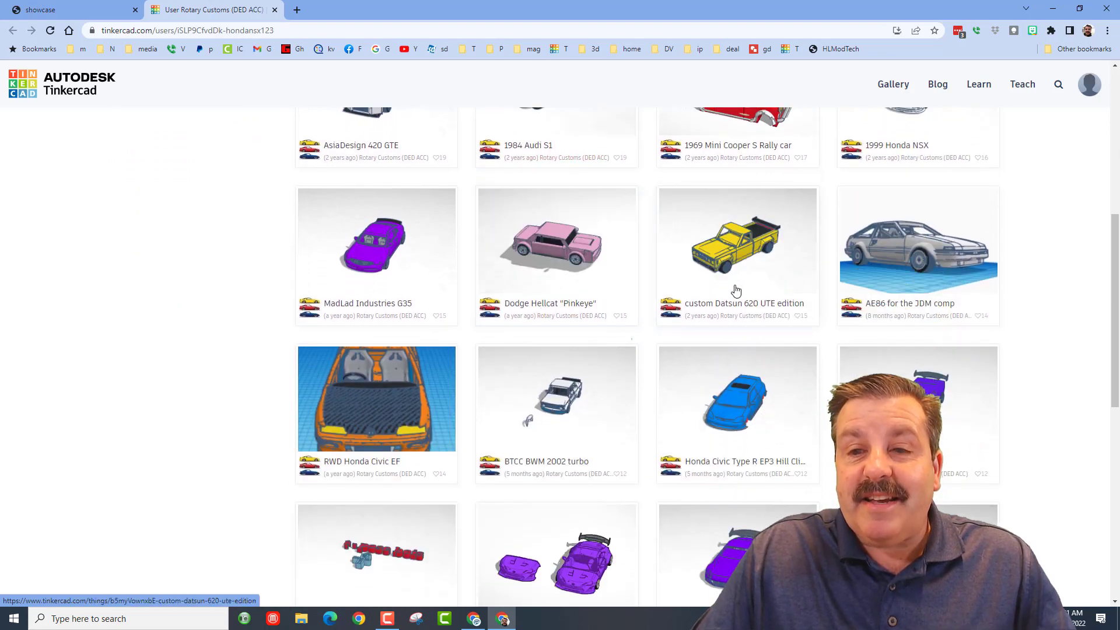
pyautogui.click(737, 236)
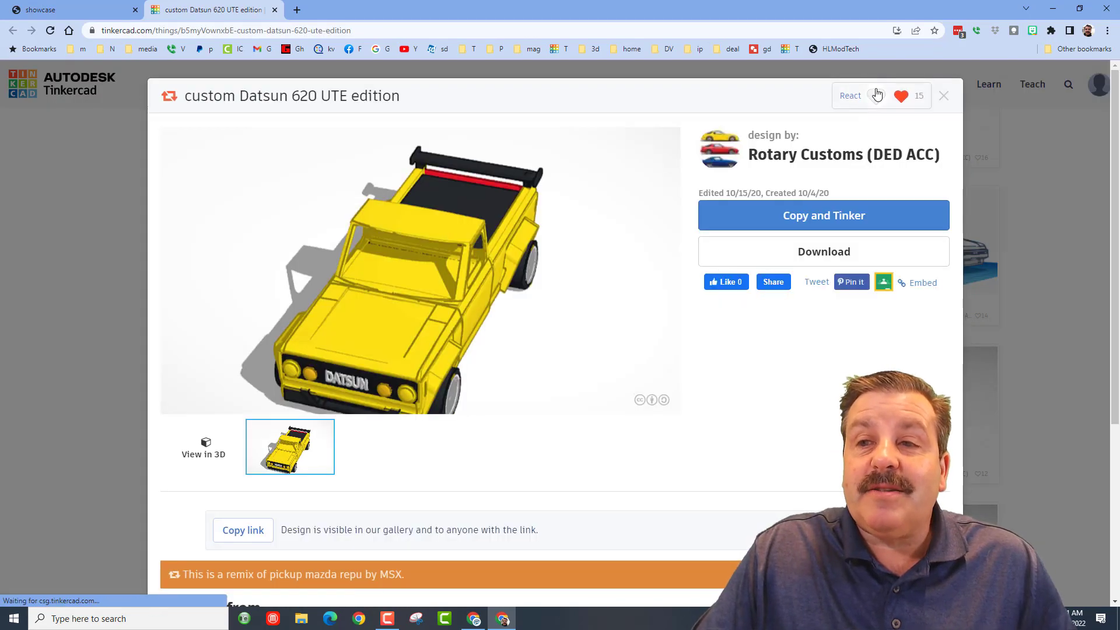
pyautogui.click(850, 95)
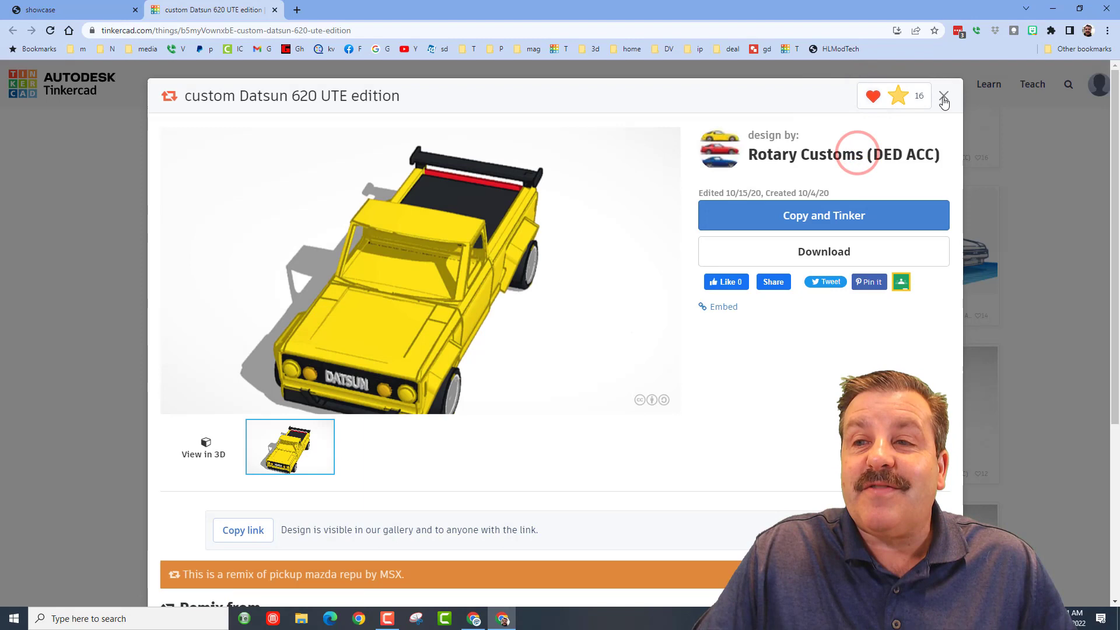
pyautogui.click(944, 96)
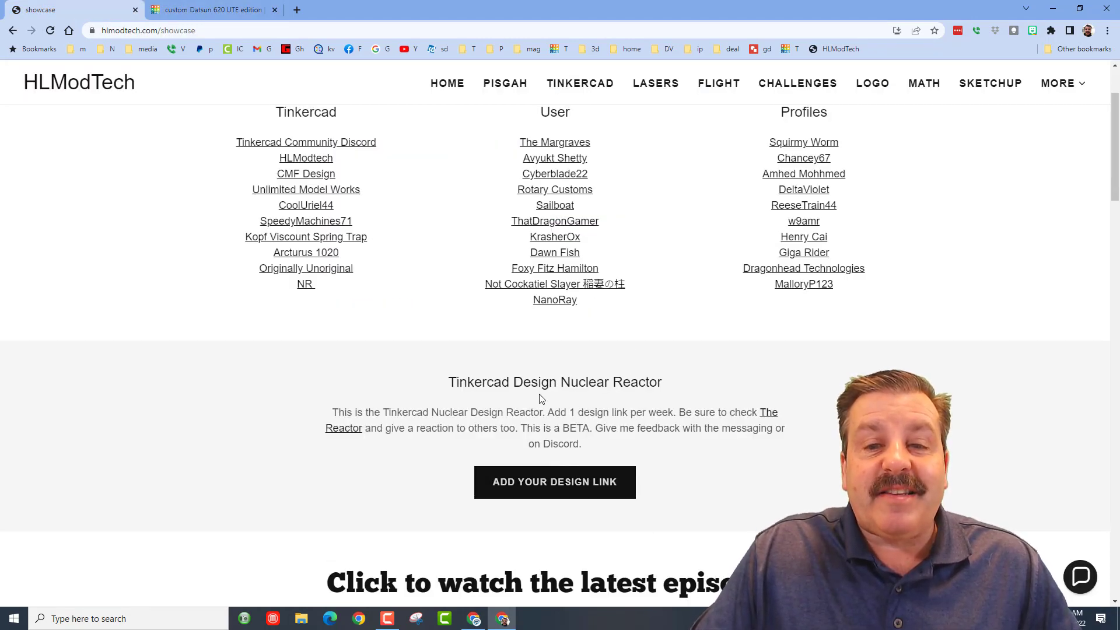
pyautogui.moveTo(546, 487)
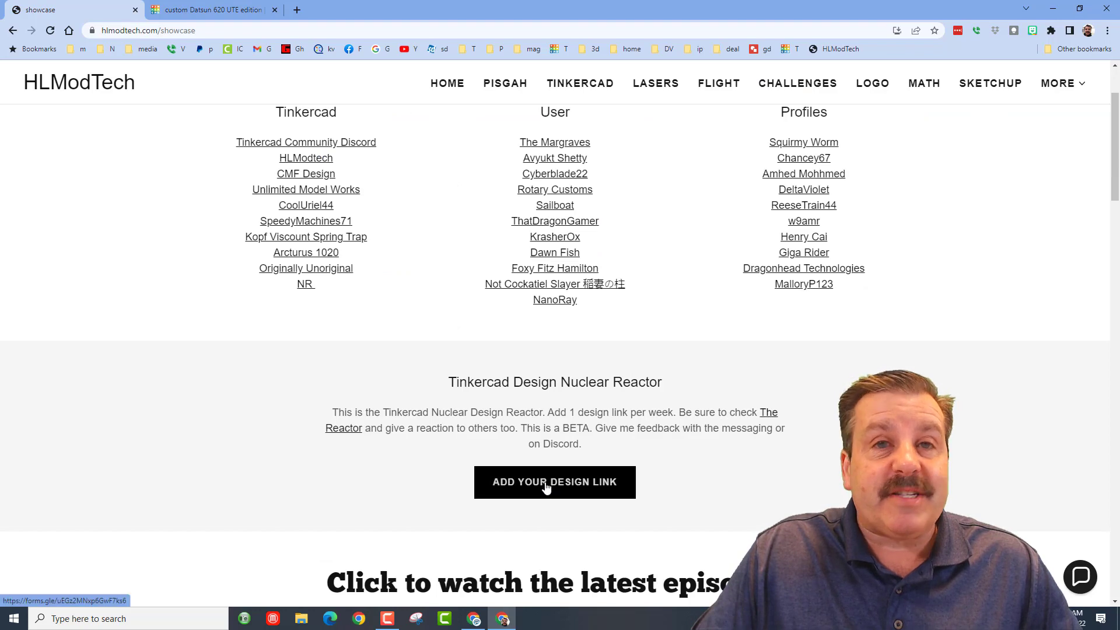
pyautogui.click(547, 482)
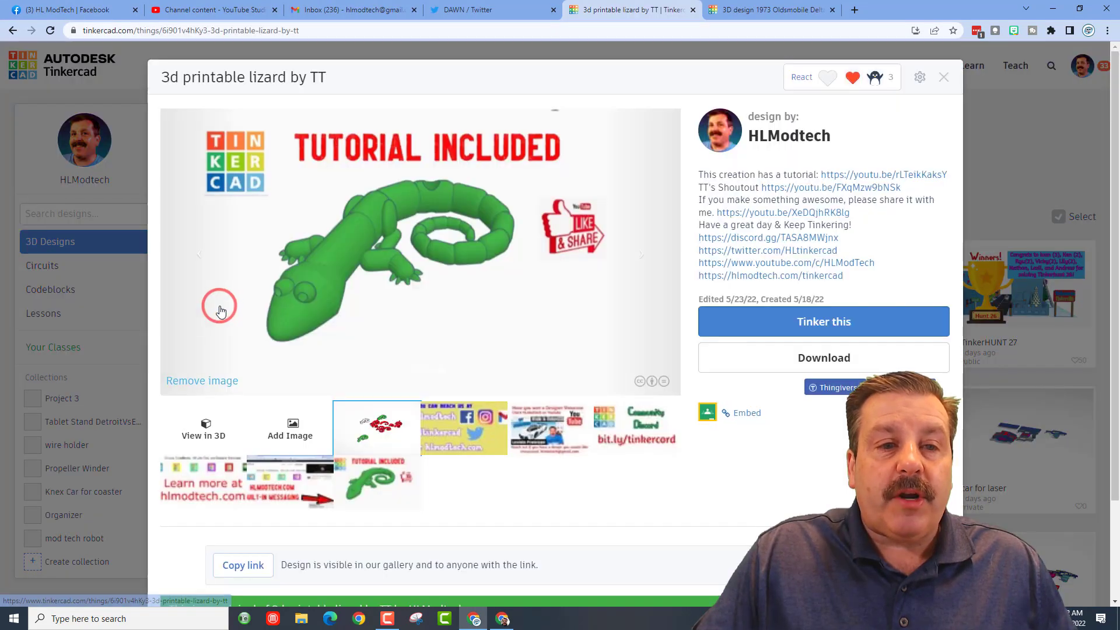
# License the lizard design Attribution-NoDerivs 3.0, save its properties, and copy its share link.
pyautogui.click(919, 76)
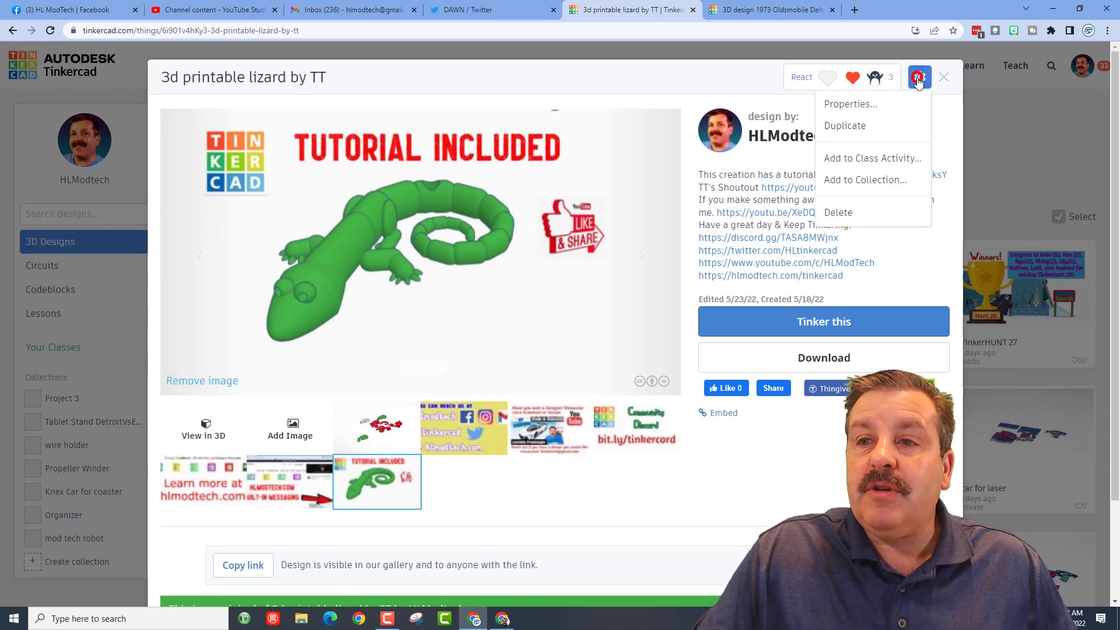
pyautogui.click(849, 104)
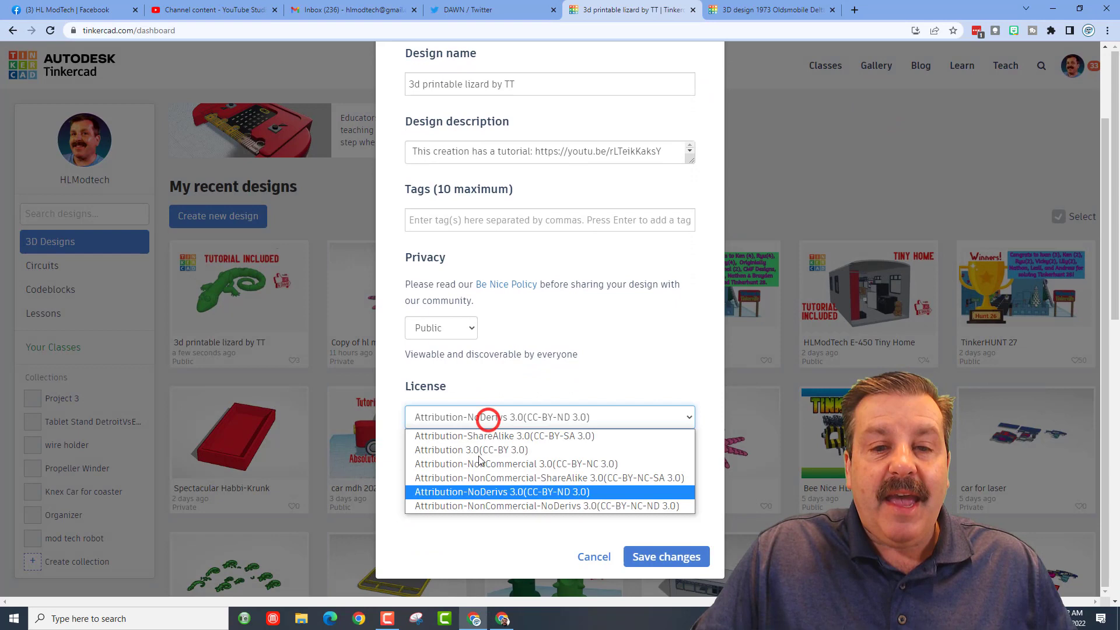
pyautogui.click(501, 492)
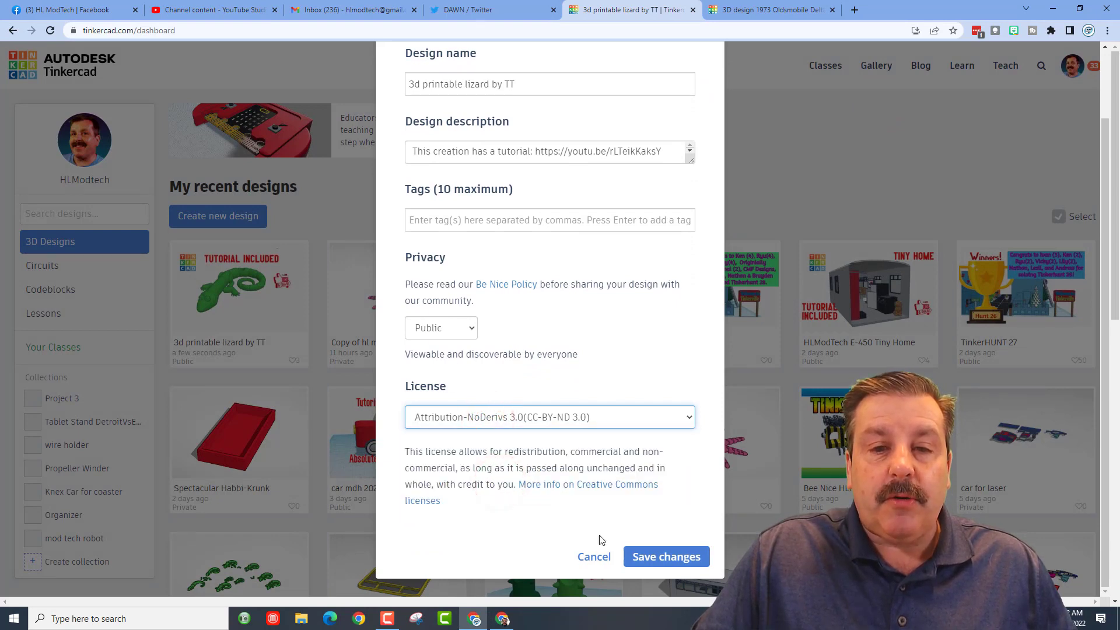
pyautogui.click(666, 556)
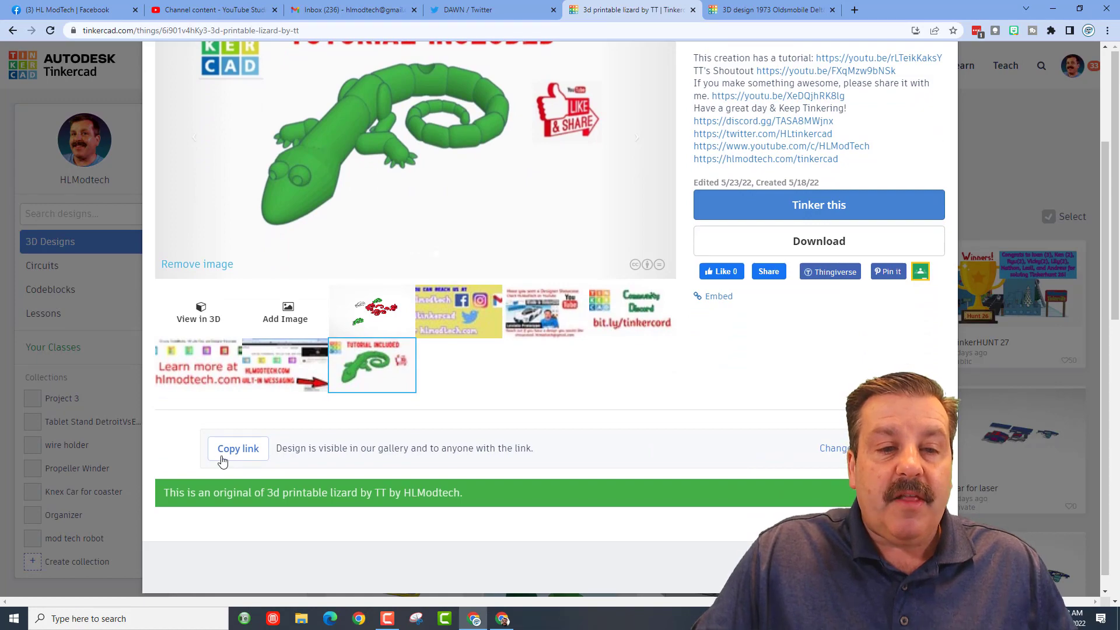
pyautogui.click(238, 449)
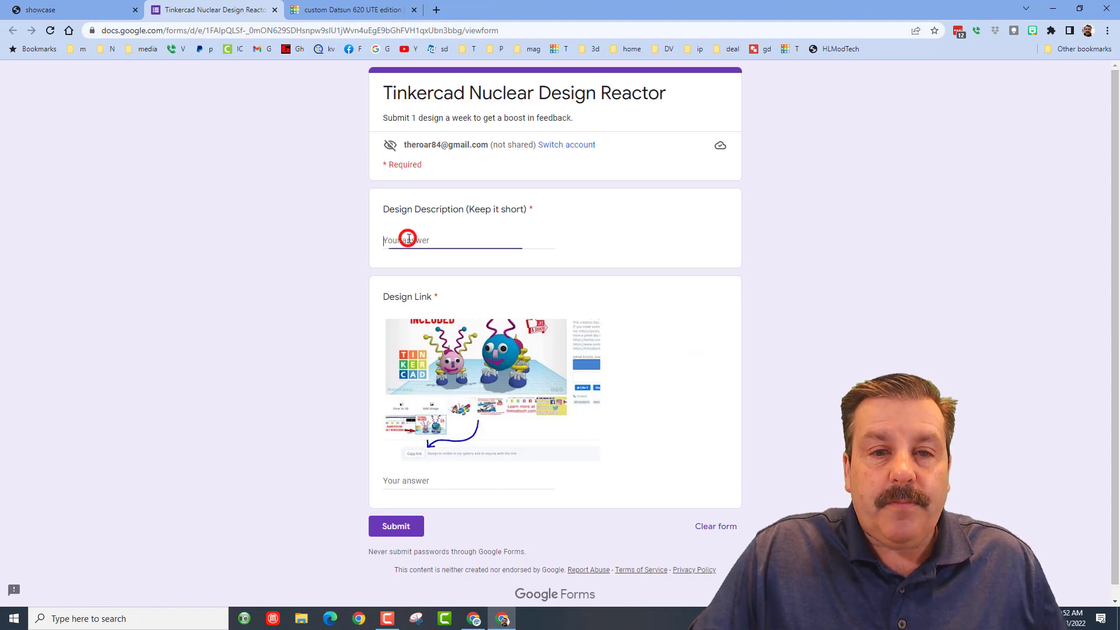
# Submit the description 'Lizard' with its design link, then bring up the responses spreadsheet.
pyautogui.write('Lizard')
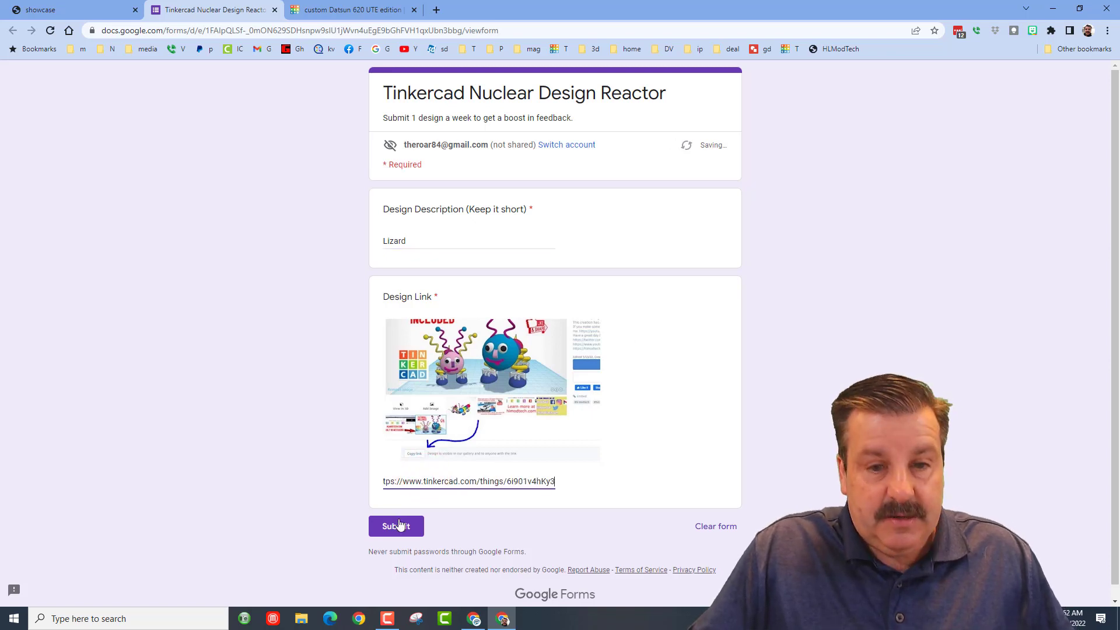
pyautogui.click(396, 525)
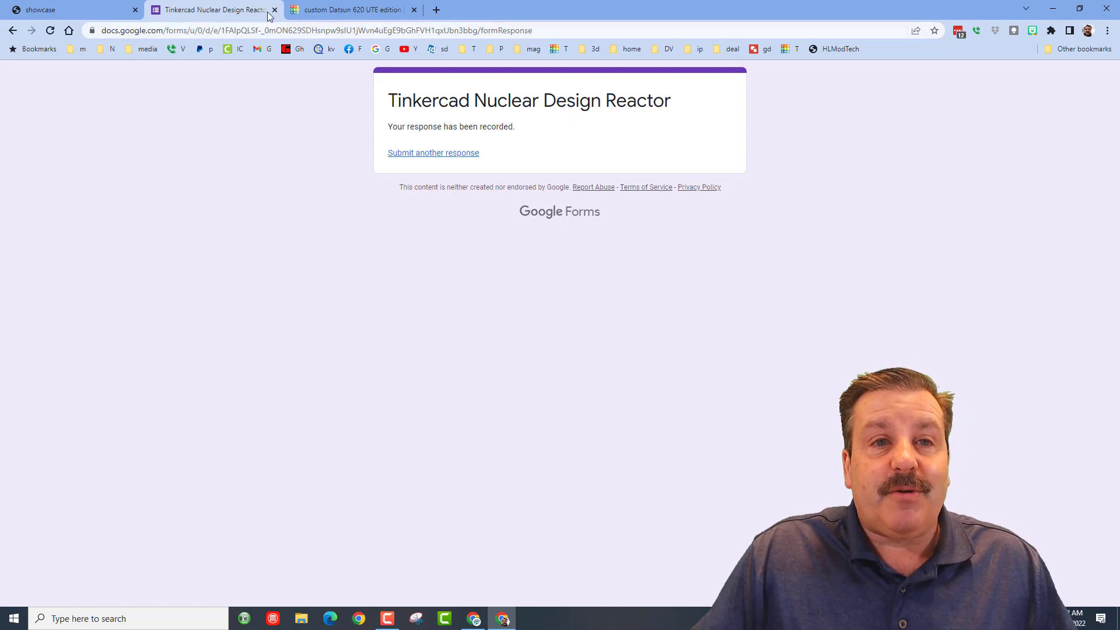
pyautogui.click(272, 10)
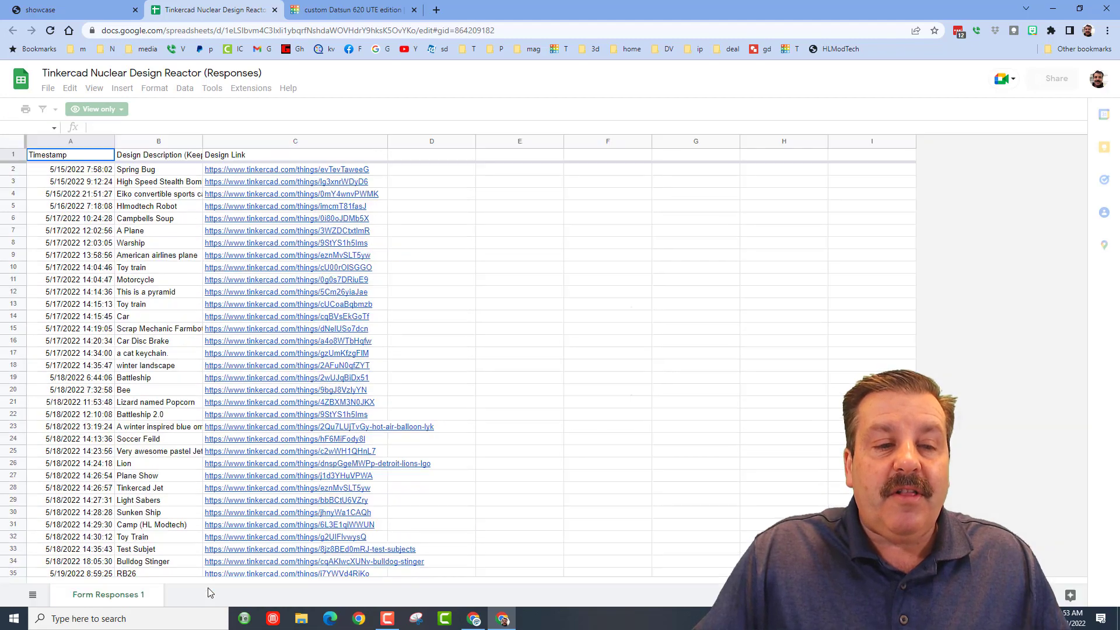
# Verify the Lizard link in row 50, then open THE Murder Train design's reactions.
pyautogui.scroll(-3)
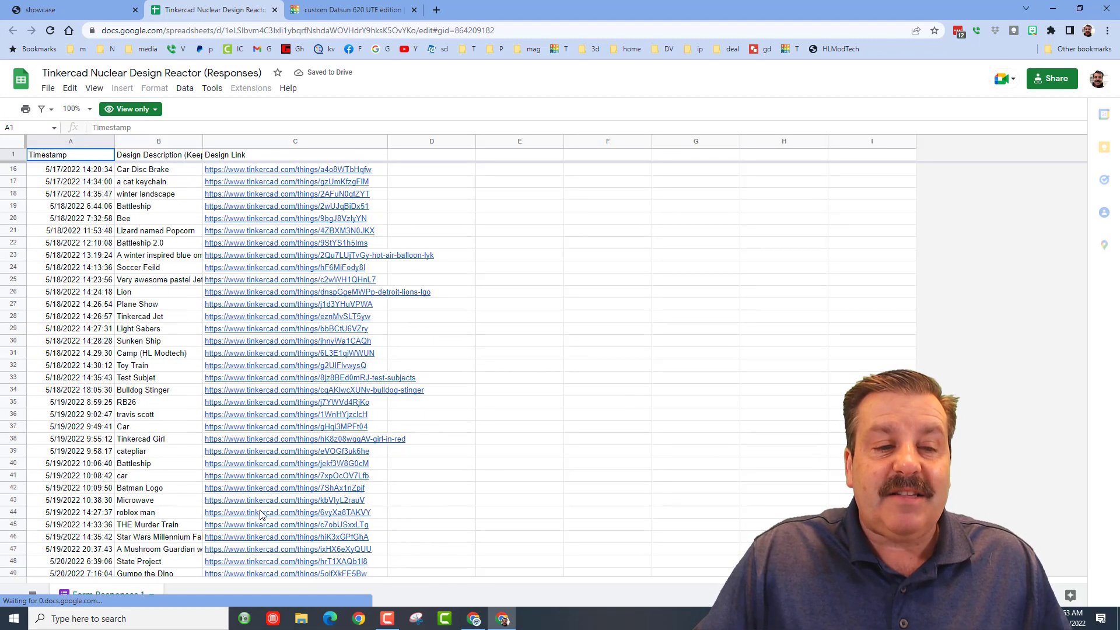
pyautogui.scroll(-3)
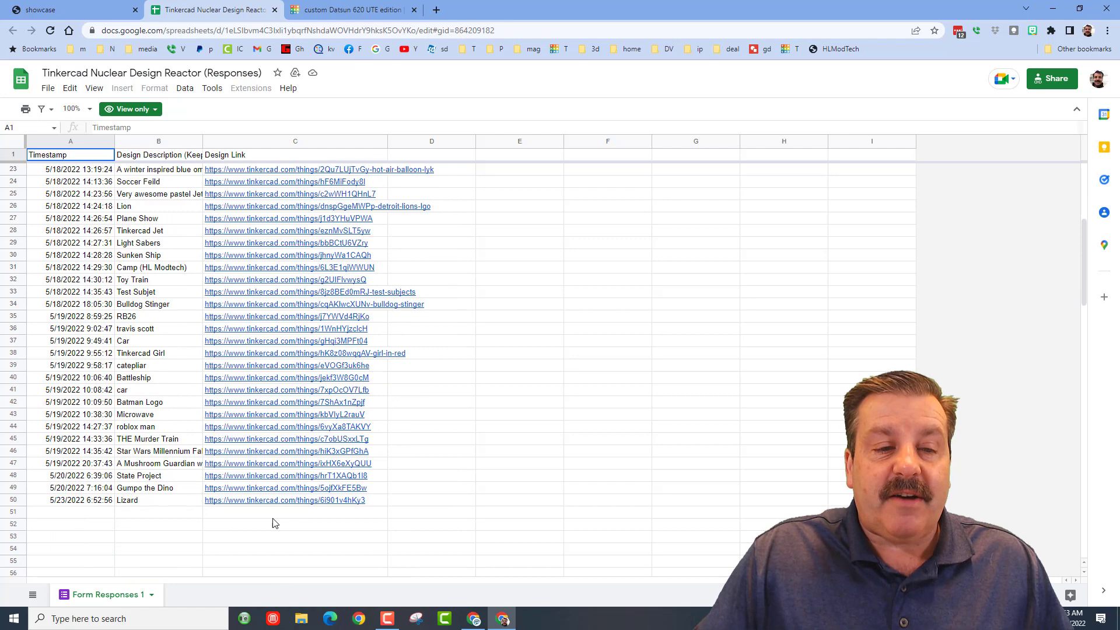
pyautogui.click(288, 500)
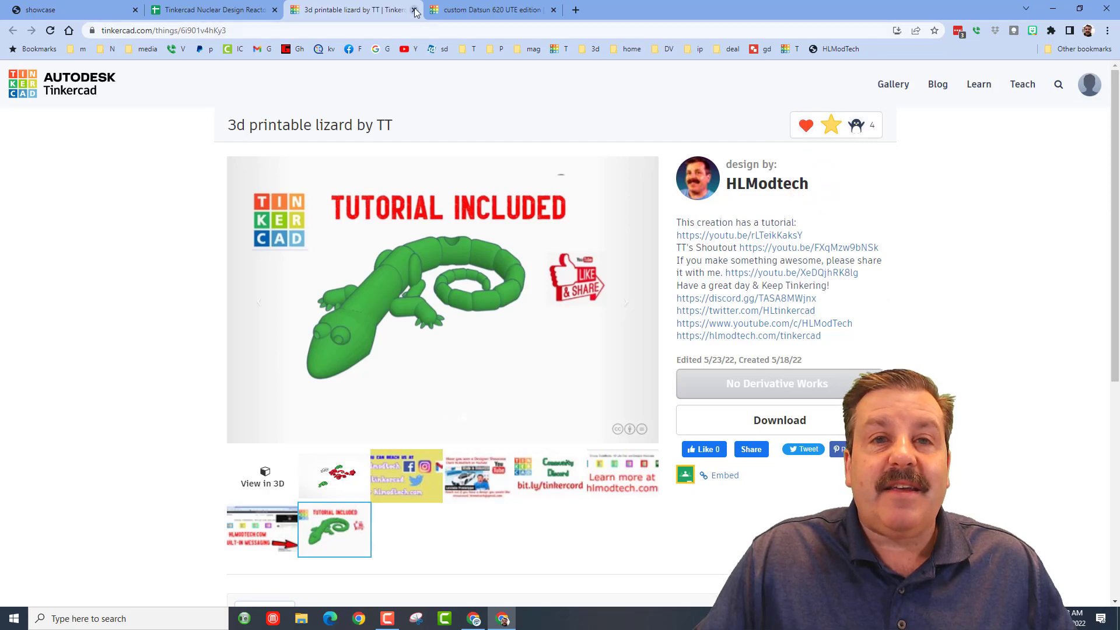
pyautogui.click(410, 10)
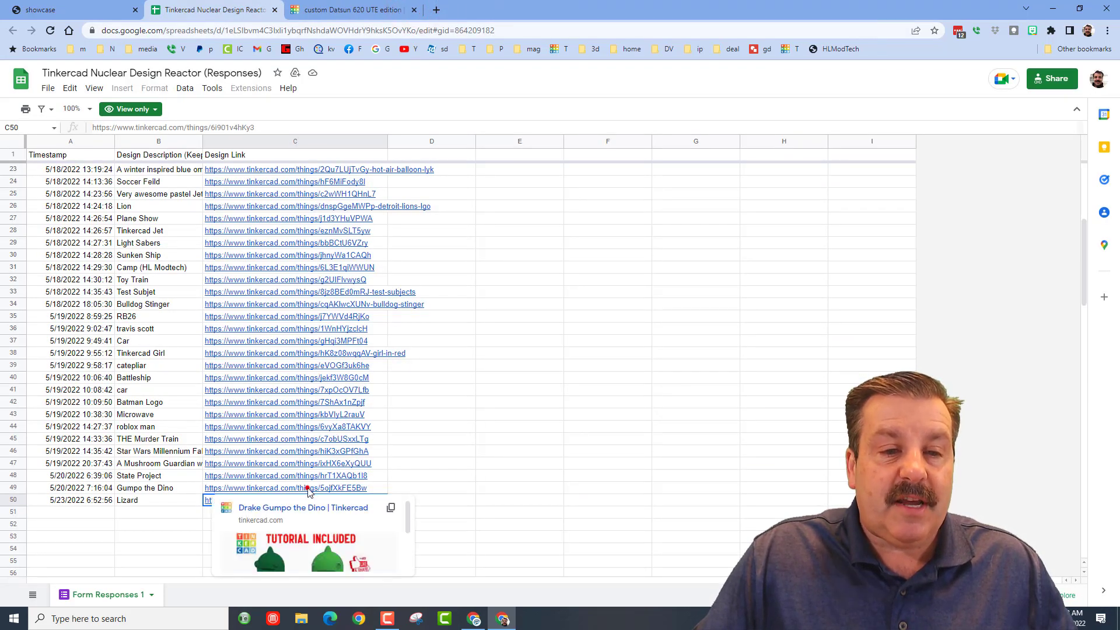
pyautogui.click(307, 489)
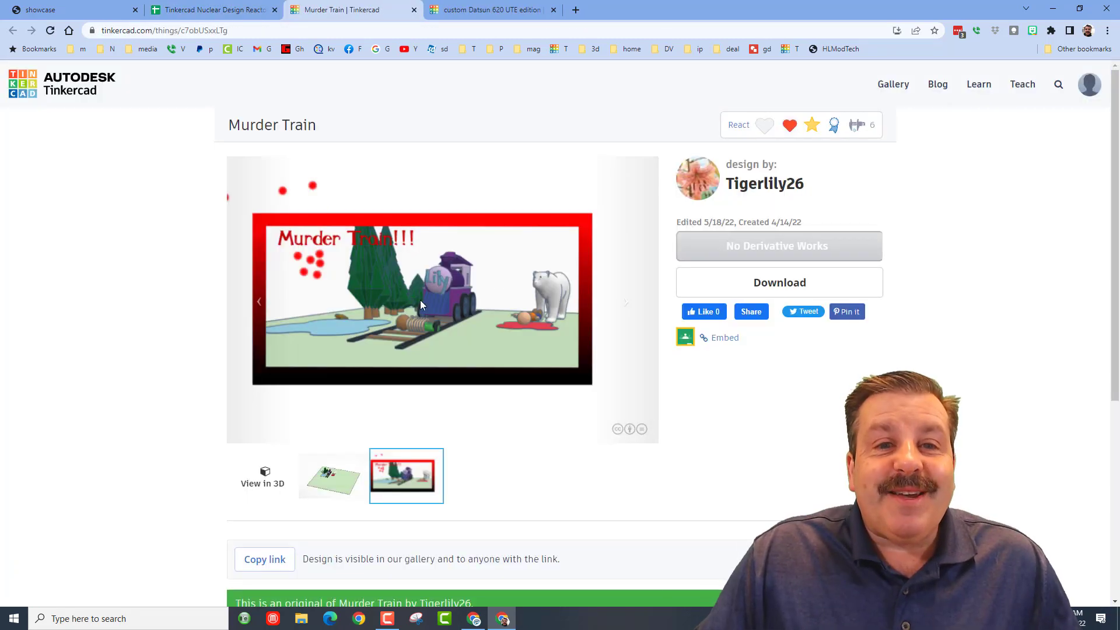
pyautogui.click(738, 124)
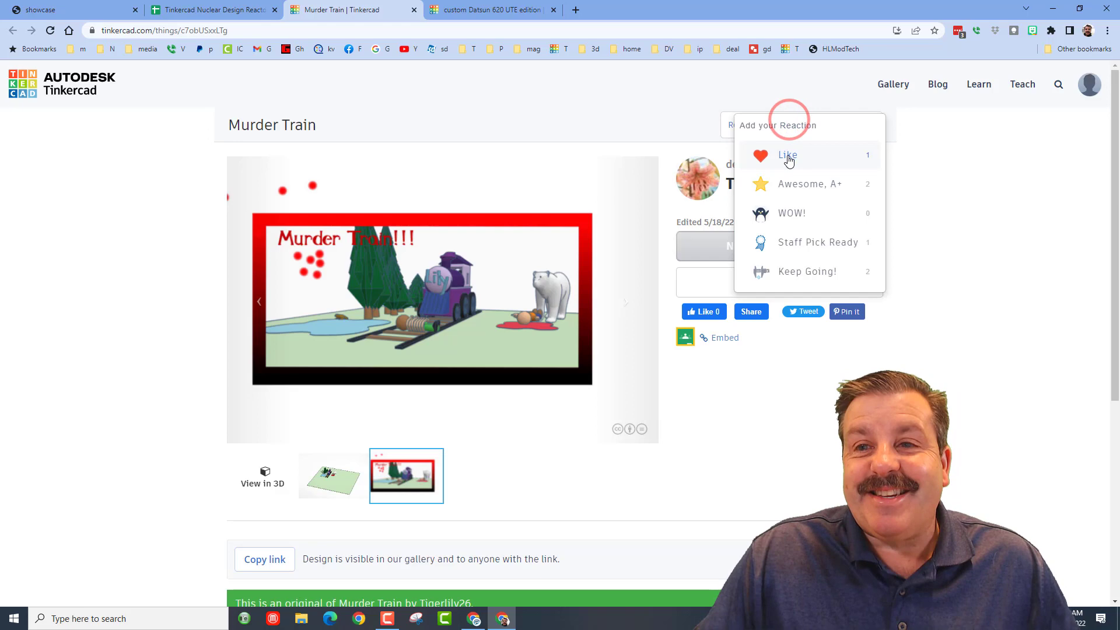